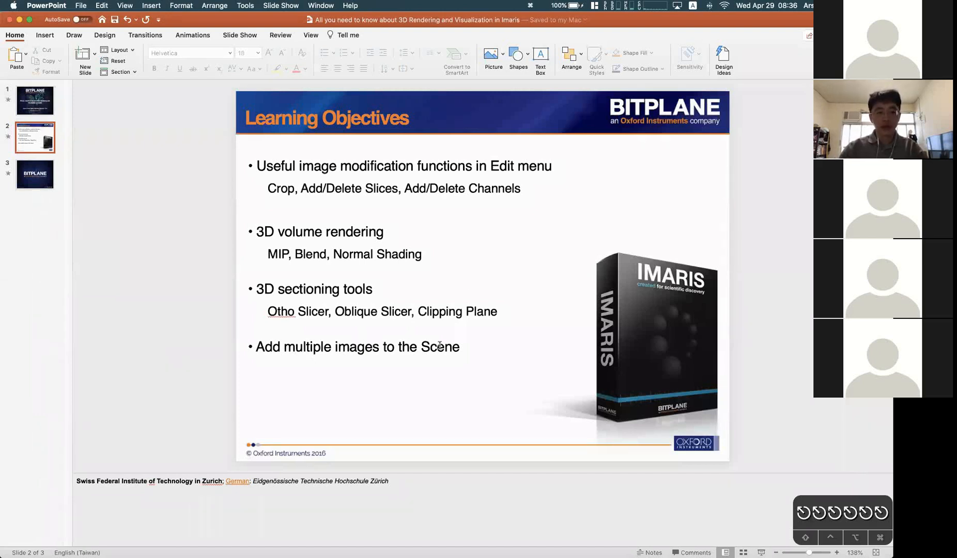
{"action": "mouse_move", "coordinate": [14, 378]}
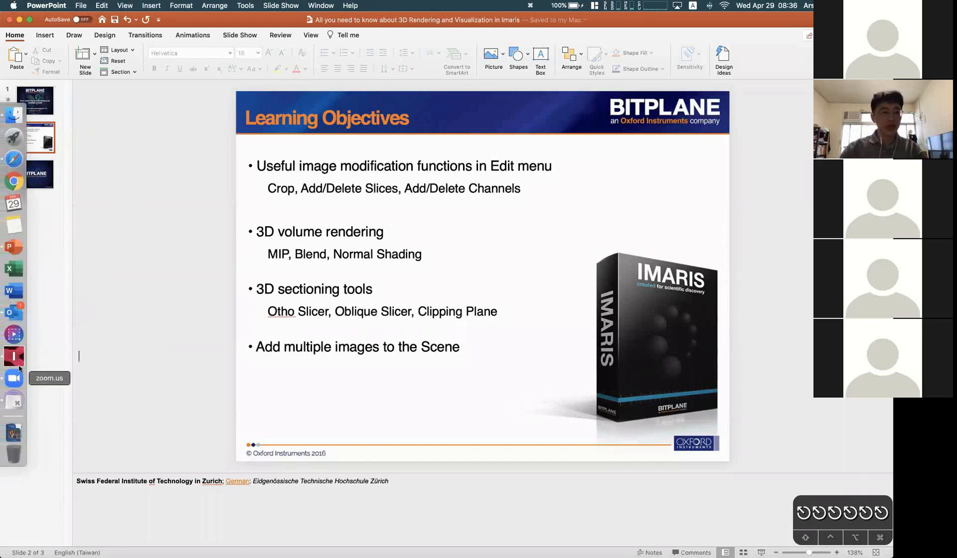
Open H1.ims from the UQ training > Multi images folder in the Arena library
{"action": "left_click", "coordinate": [13, 356]}
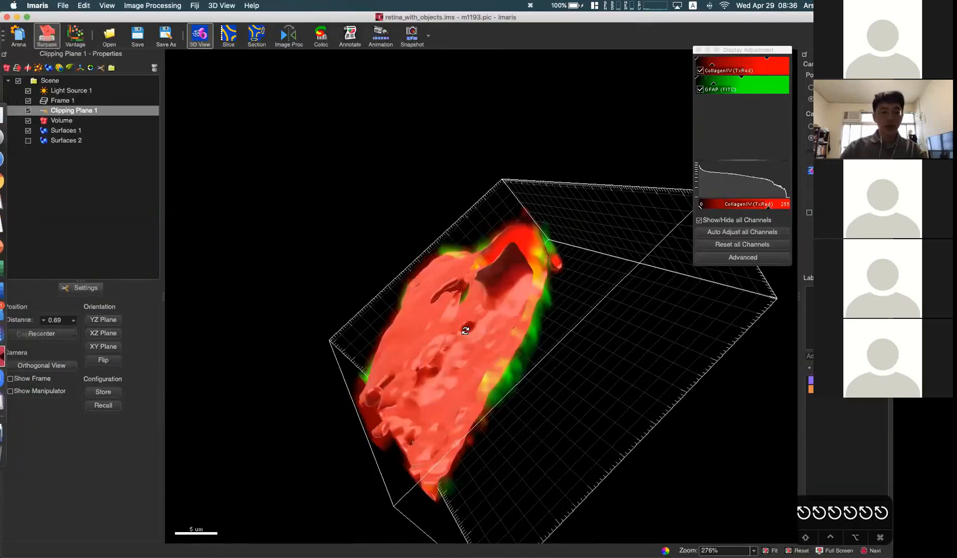
{"action": "mouse_move", "coordinate": [18, 36]}
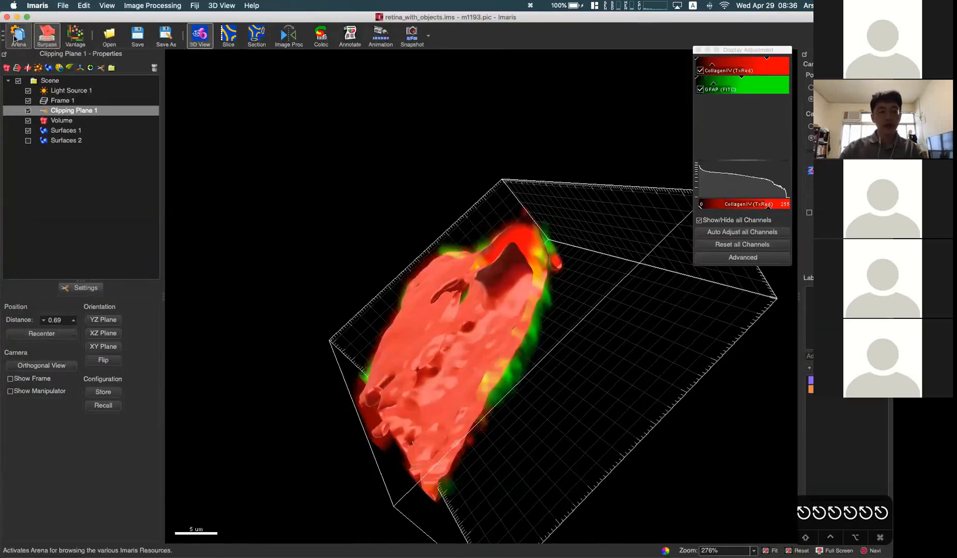
{"action": "left_click", "coordinate": [18, 34]}
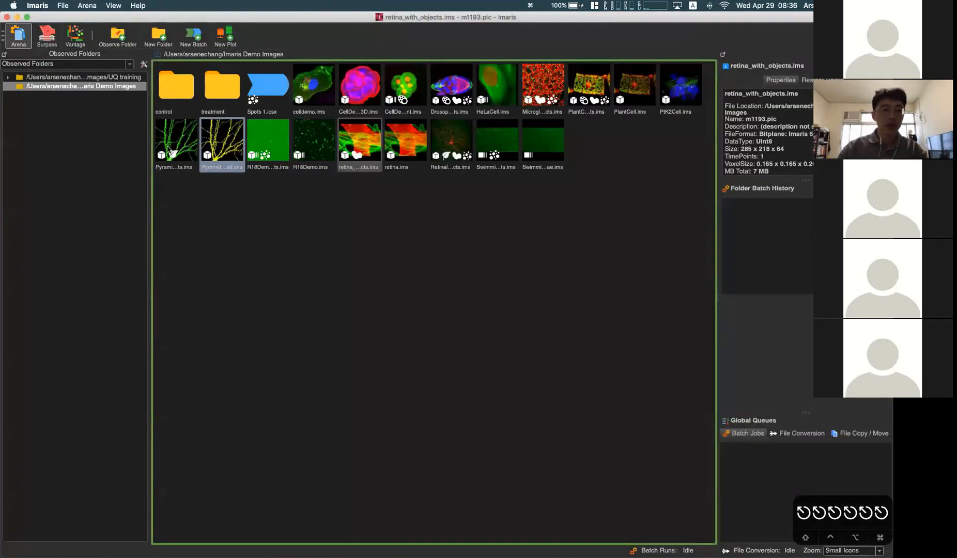
{"action": "left_click", "coordinate": [77, 77]}
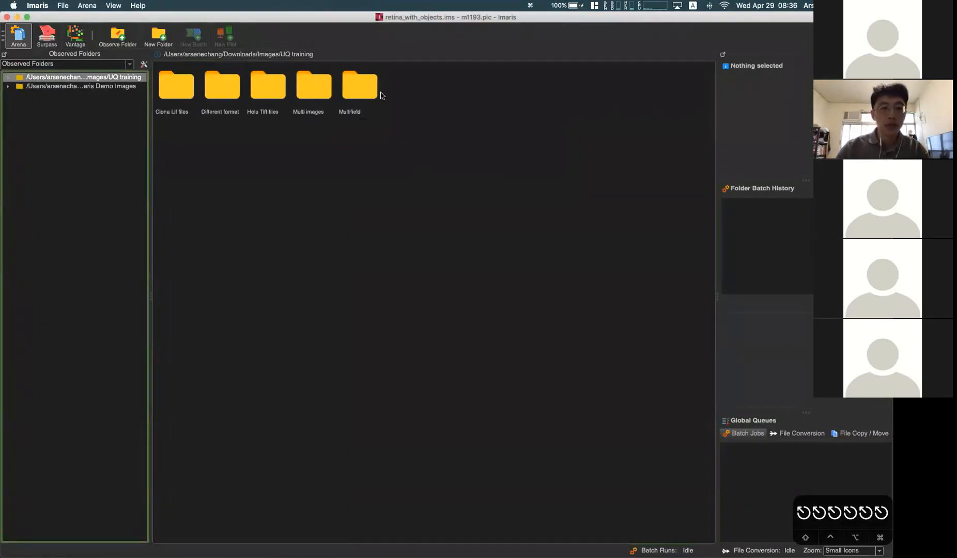
{"action": "double_click", "coordinate": [307, 84]}
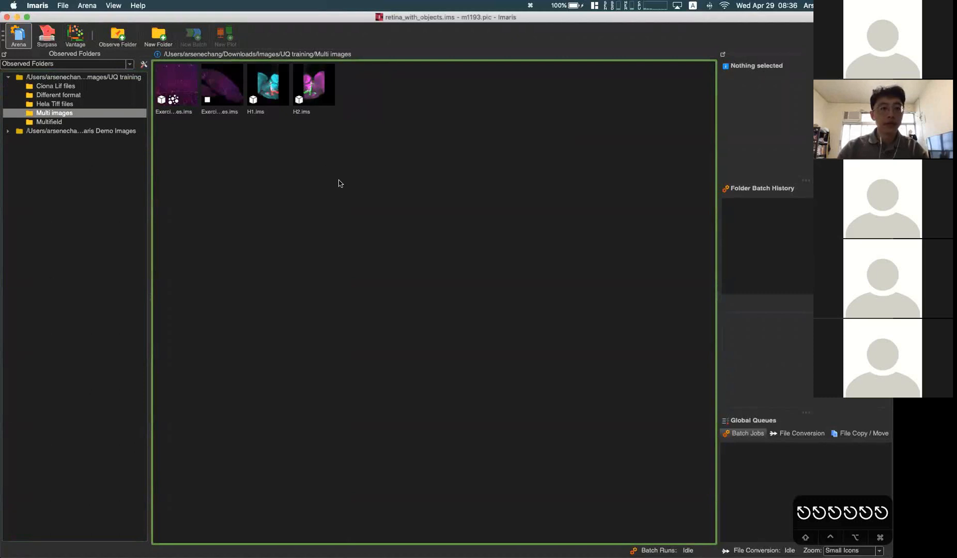
{"action": "left_click", "coordinate": [268, 85]}
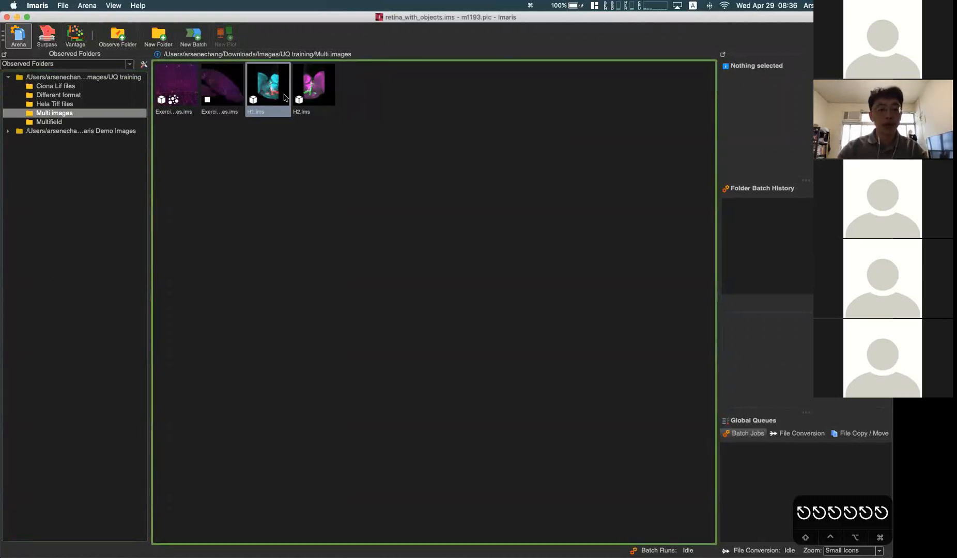
{"action": "mouse_move", "coordinate": [267, 91]}
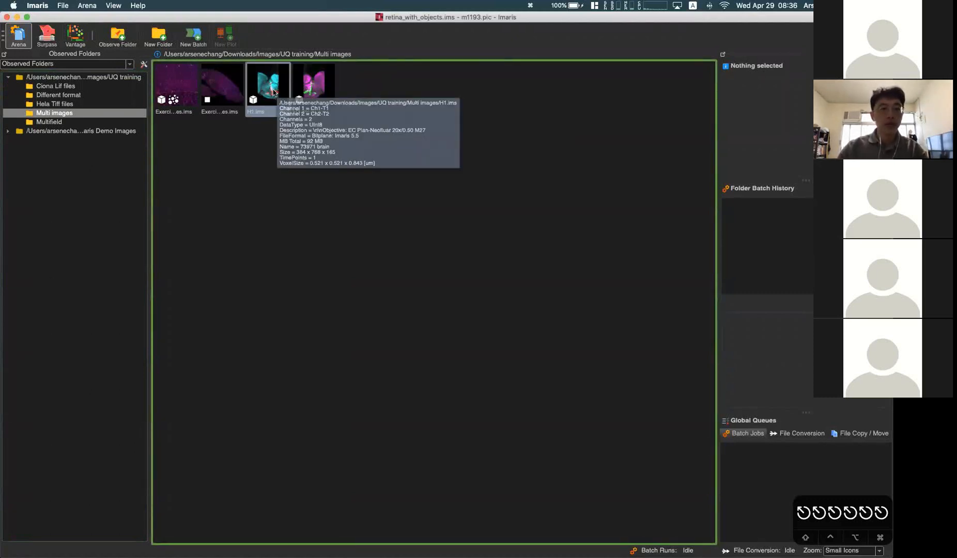
{"action": "double_click", "coordinate": [268, 83]}
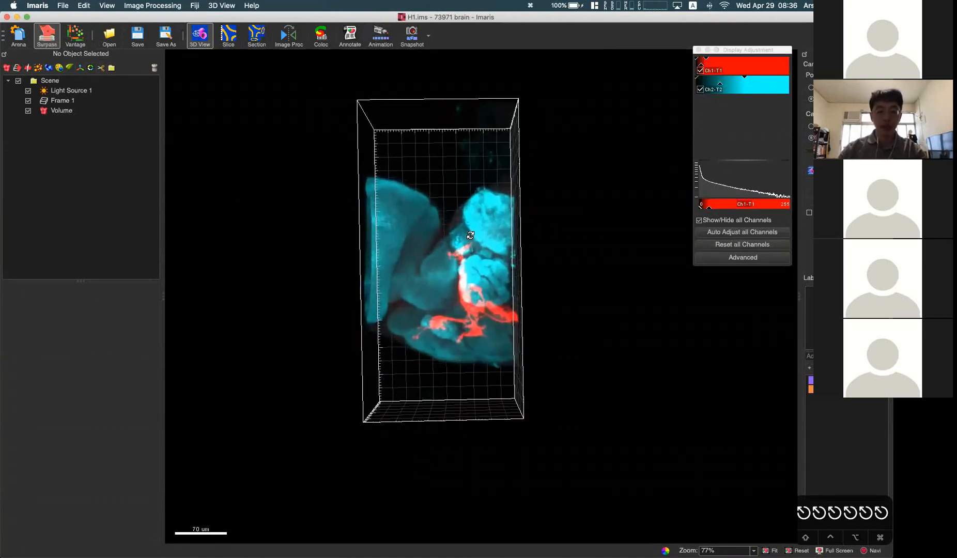
{"action": "left_click", "coordinate": [19, 34]}
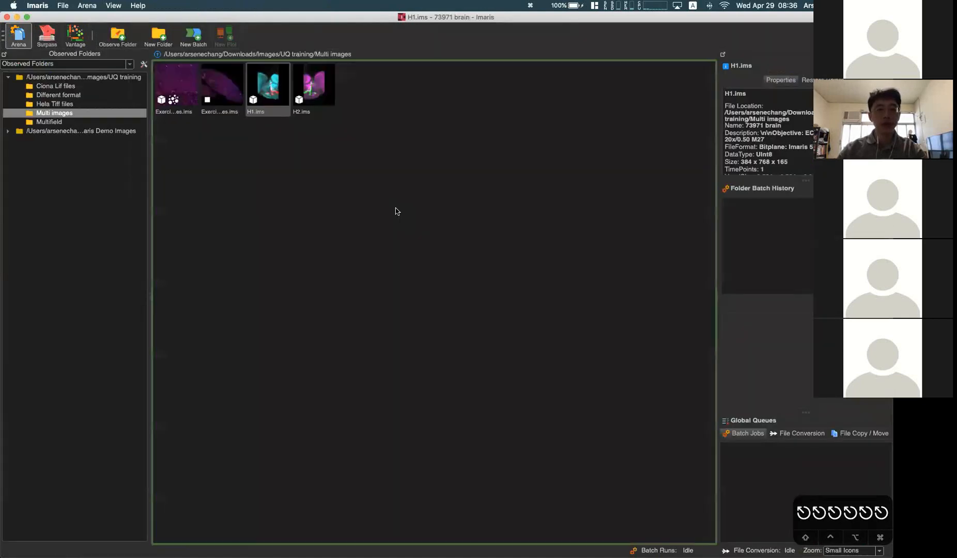
{"action": "left_click", "coordinate": [313, 85]}
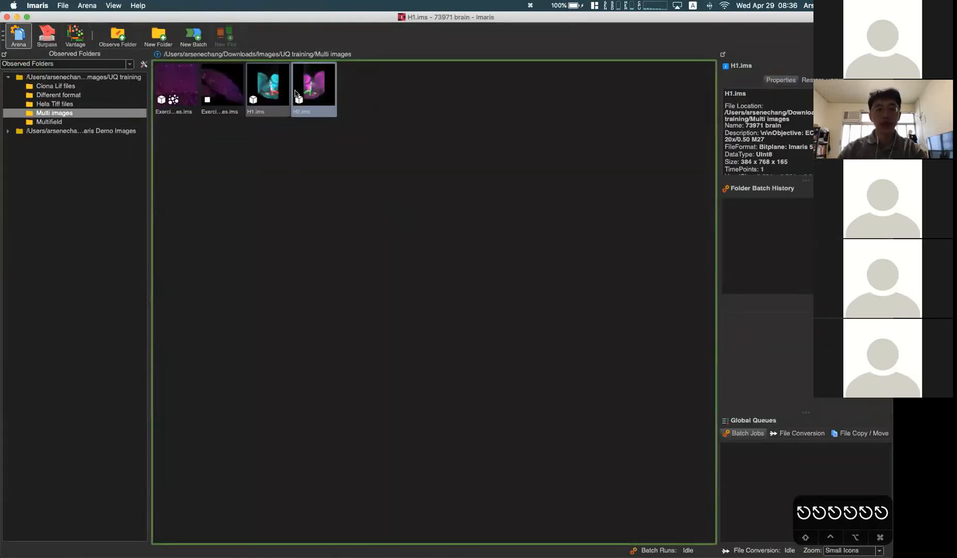
{"action": "left_click", "coordinate": [313, 84]}
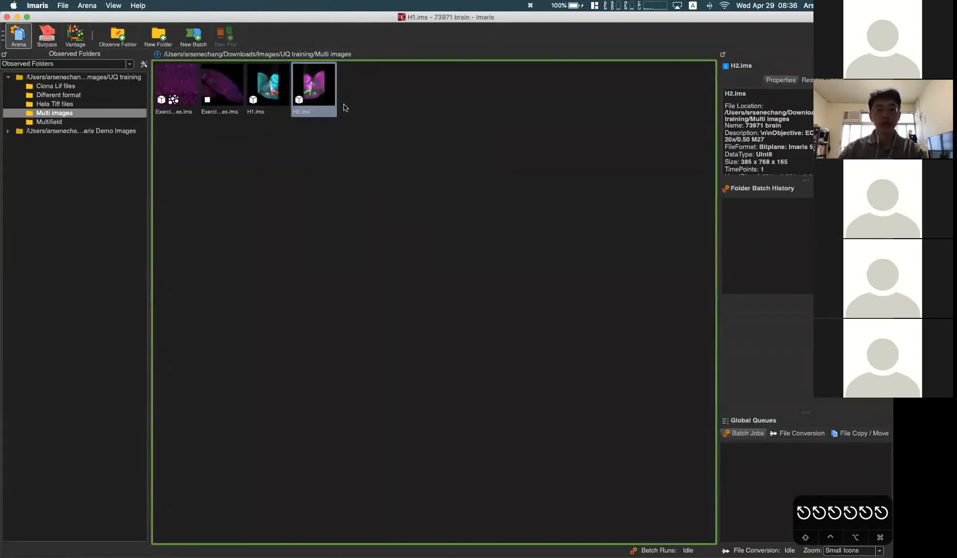
{"action": "left_click", "coordinate": [390, 133]}
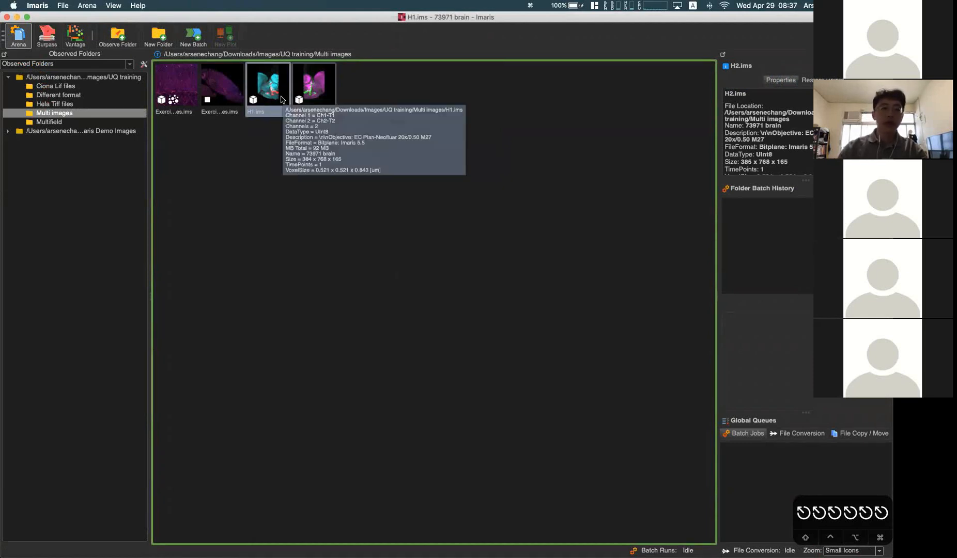
{"action": "mouse_move", "coordinate": [188, 97]}
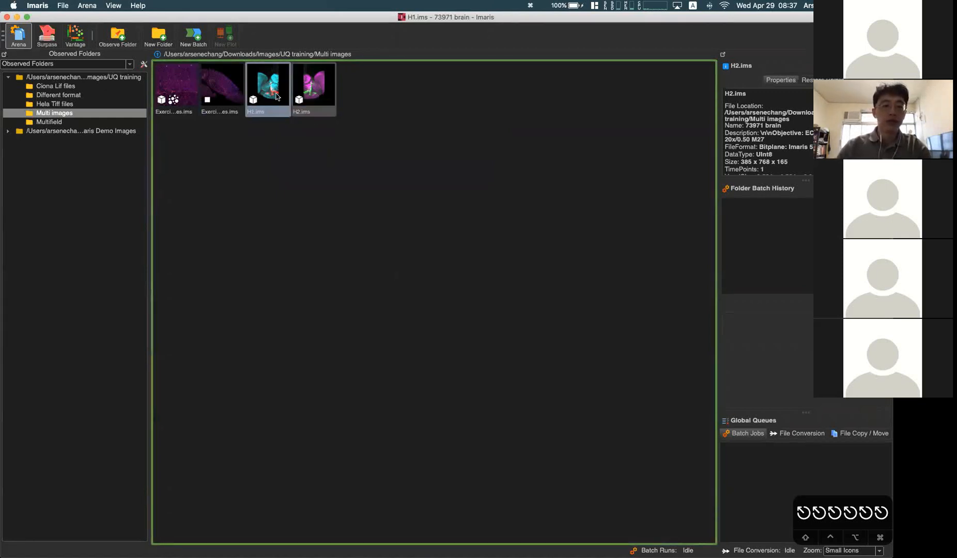
{"action": "left_click", "coordinate": [313, 84]}
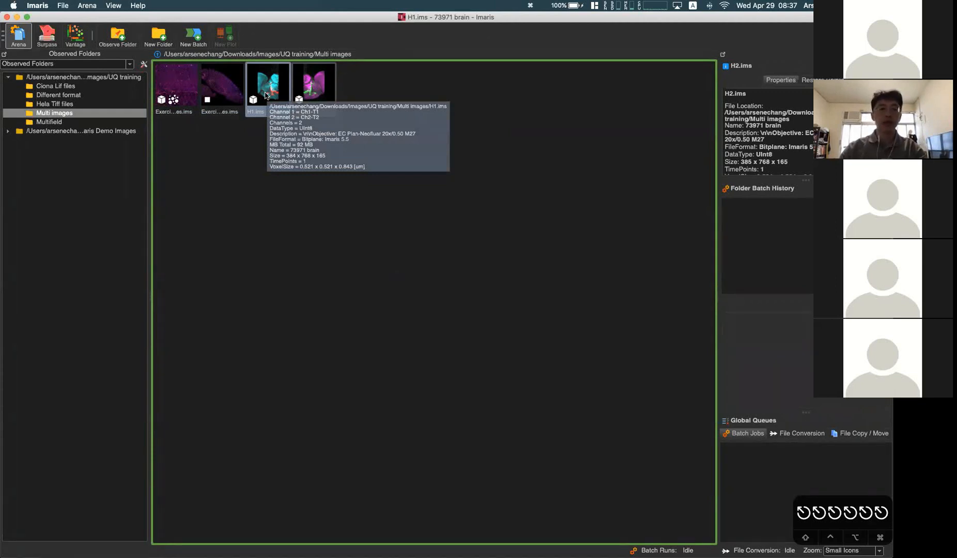
{"action": "double_click", "coordinate": [267, 83]}
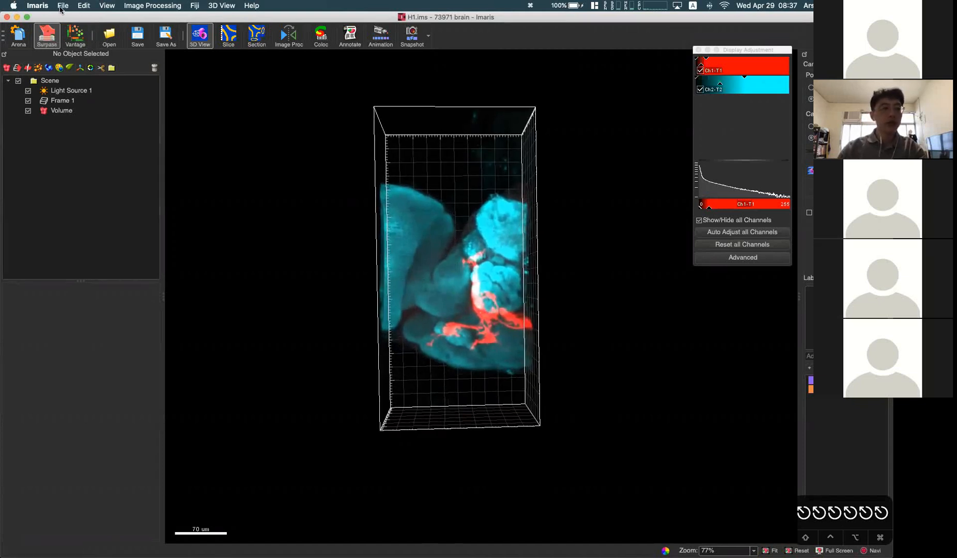
Choose File > Add Image and select H2.ims in the Multi images folder
{"action": "left_click", "coordinate": [62, 6]}
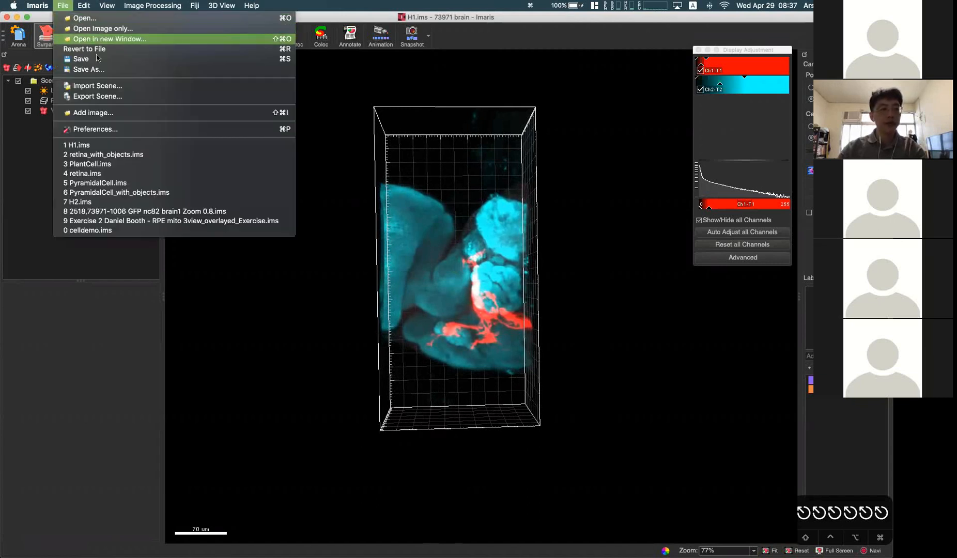
{"action": "mouse_move", "coordinate": [93, 112]}
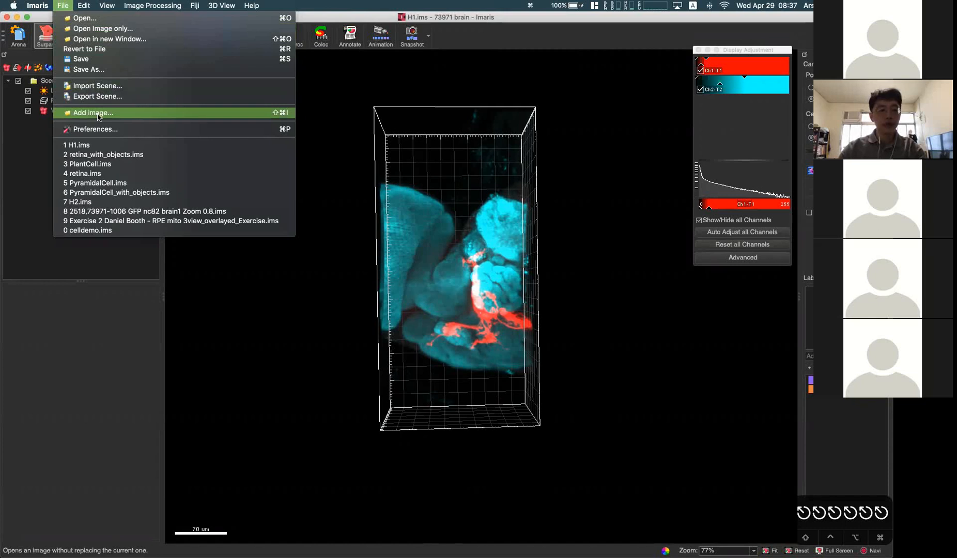
{"action": "left_click", "coordinate": [92, 112]}
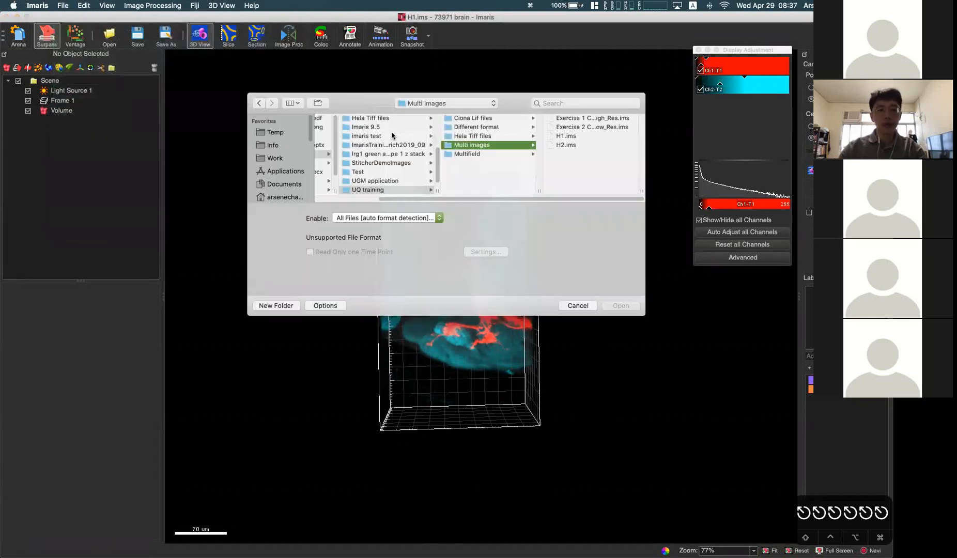
{"action": "left_click", "coordinate": [566, 144]}
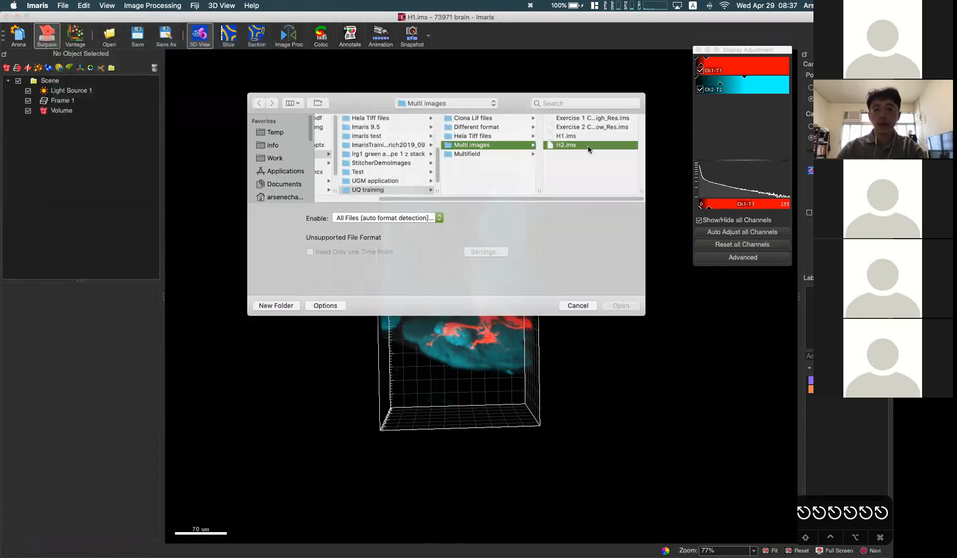
{"action": "left_click", "coordinate": [566, 144]}
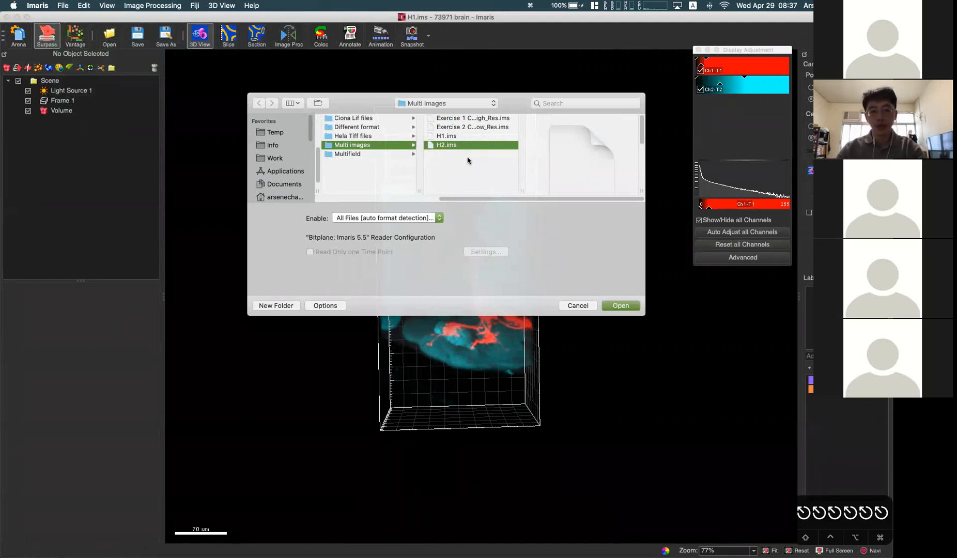
{"action": "mouse_move", "coordinate": [455, 155]}
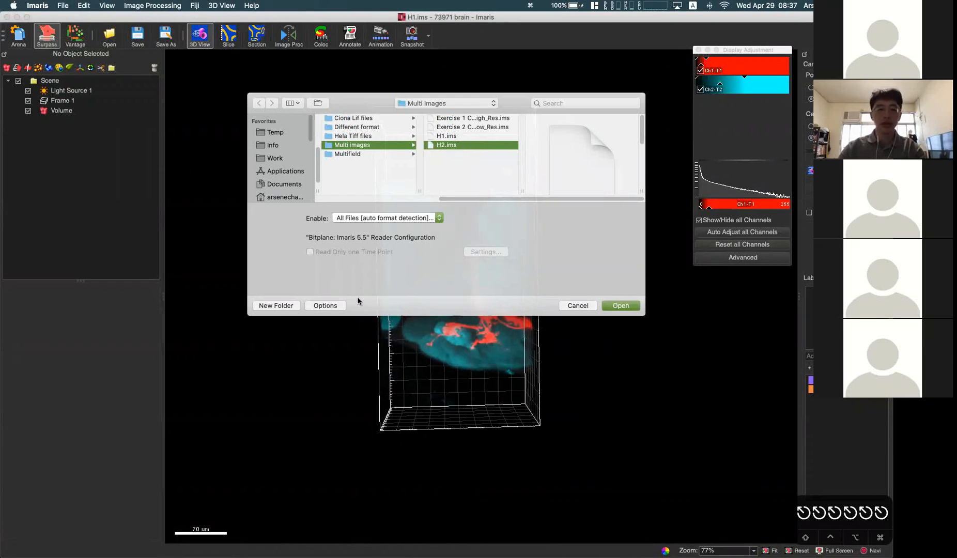
{"action": "mouse_move", "coordinate": [671, 340]}
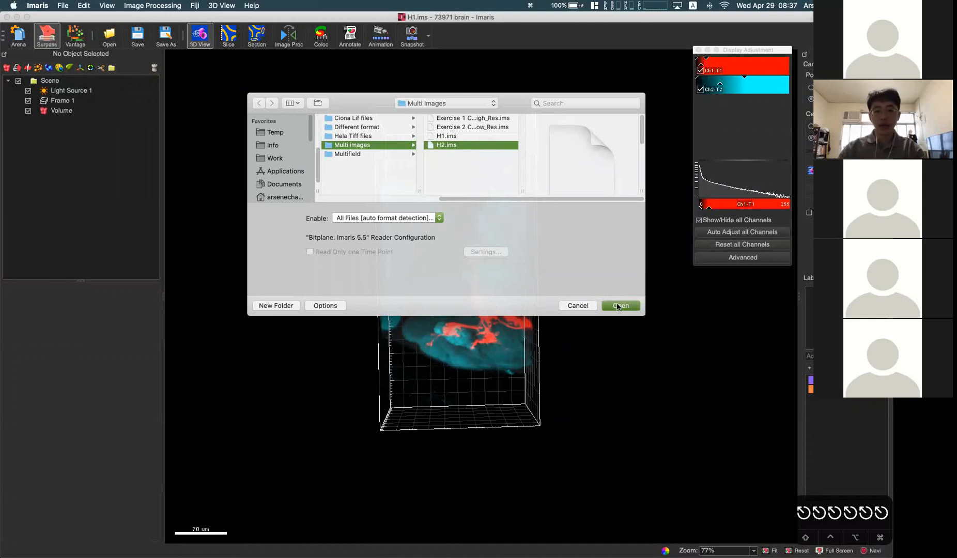
Add H2.ims to the H1 scene and select its Frame 2
{"action": "left_click", "coordinate": [619, 306]}
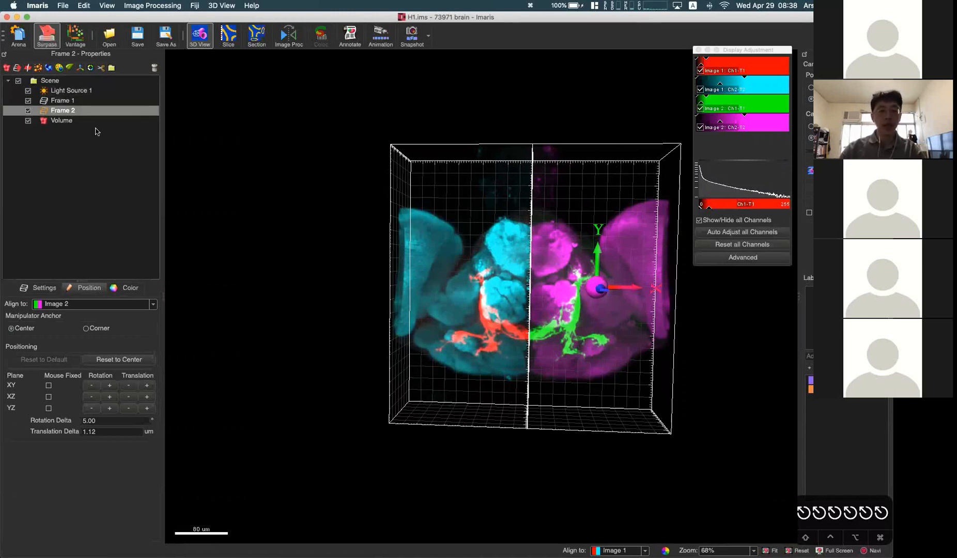
{"action": "left_click", "coordinate": [62, 100]}
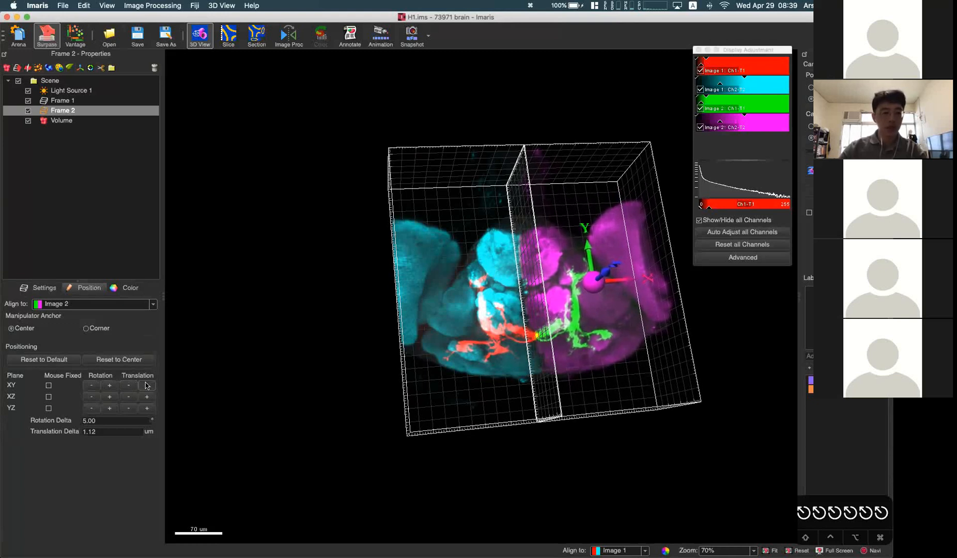
{"action": "left_click", "coordinate": [146, 396]}
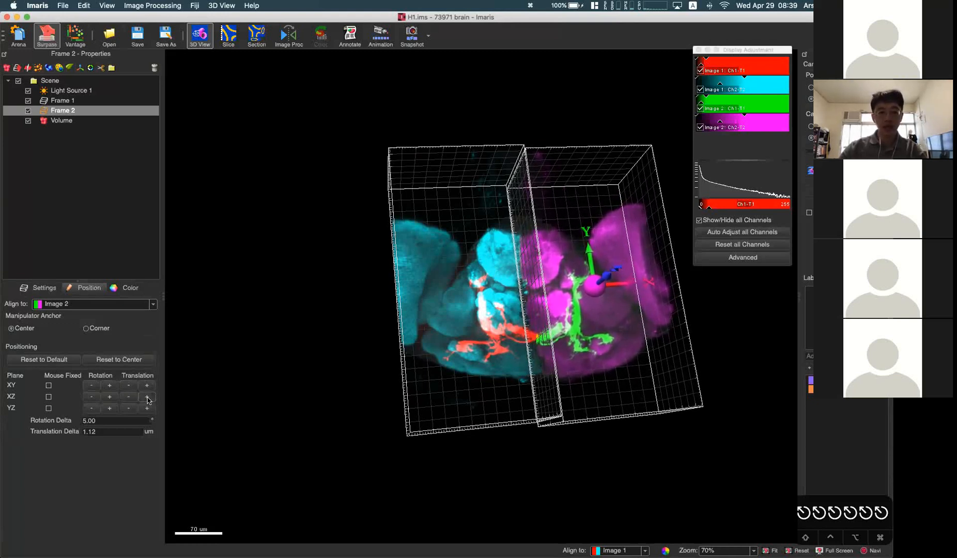
{"action": "left_click", "coordinate": [109, 407]}
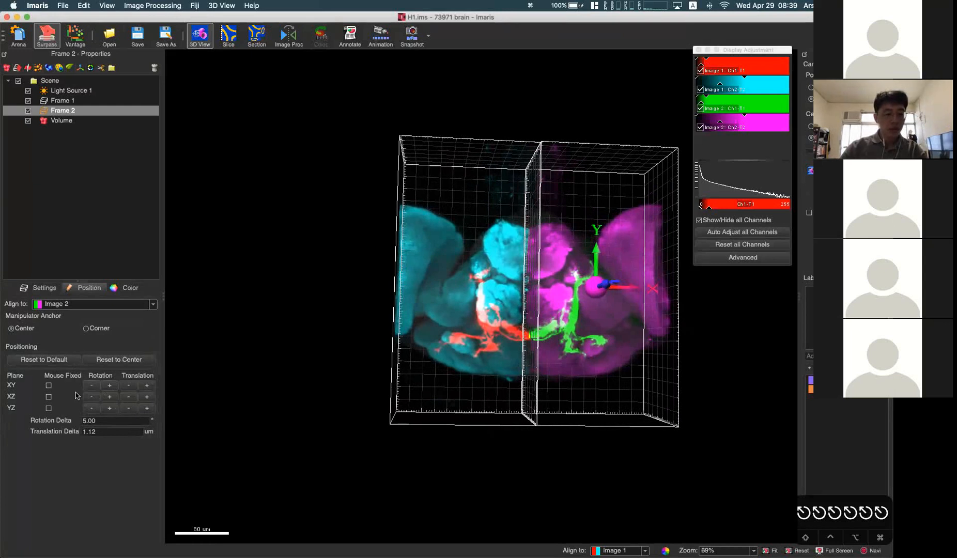
{"action": "left_click", "coordinate": [109, 385]}
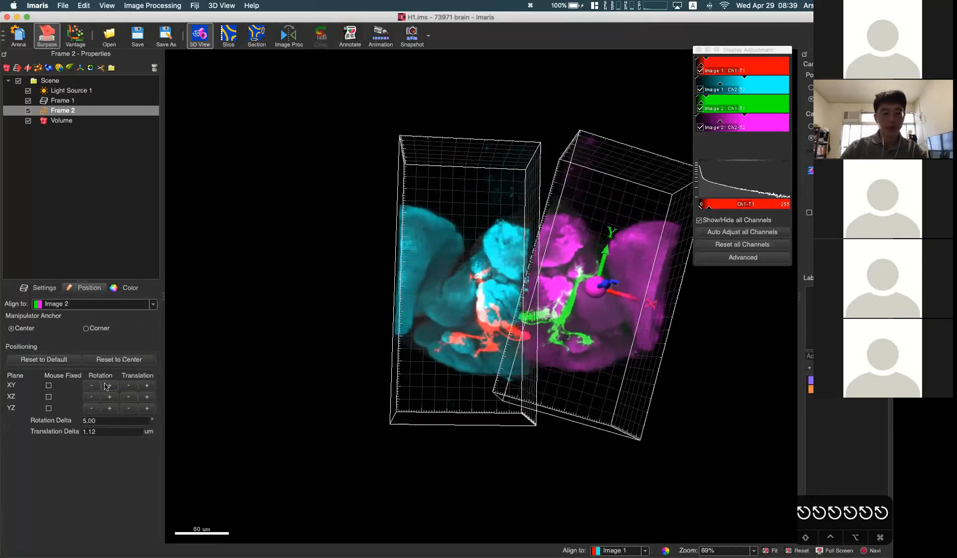
{"action": "left_click", "coordinate": [109, 385]}
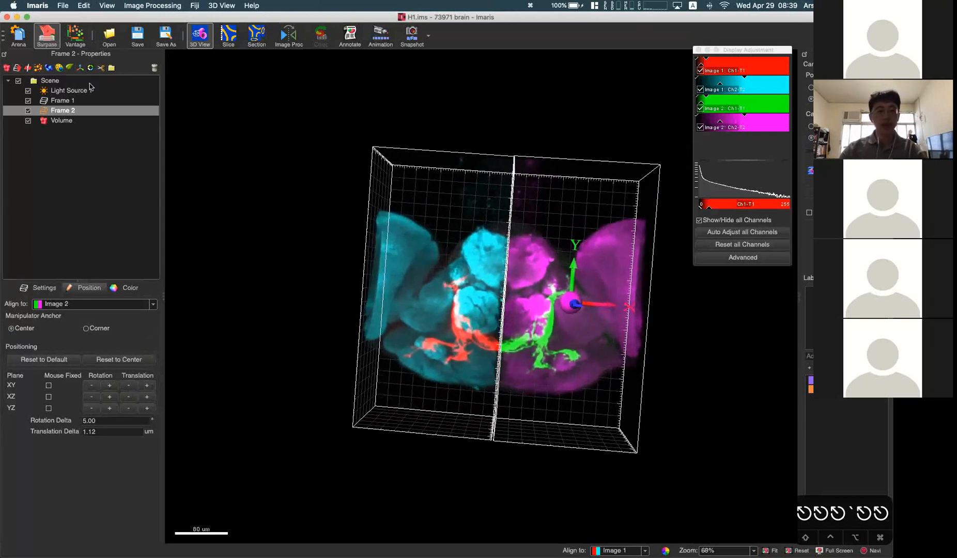
Rotate the 3D view and set the Position tab's Align to Image 1
{"action": "left_click", "coordinate": [62, 6]}
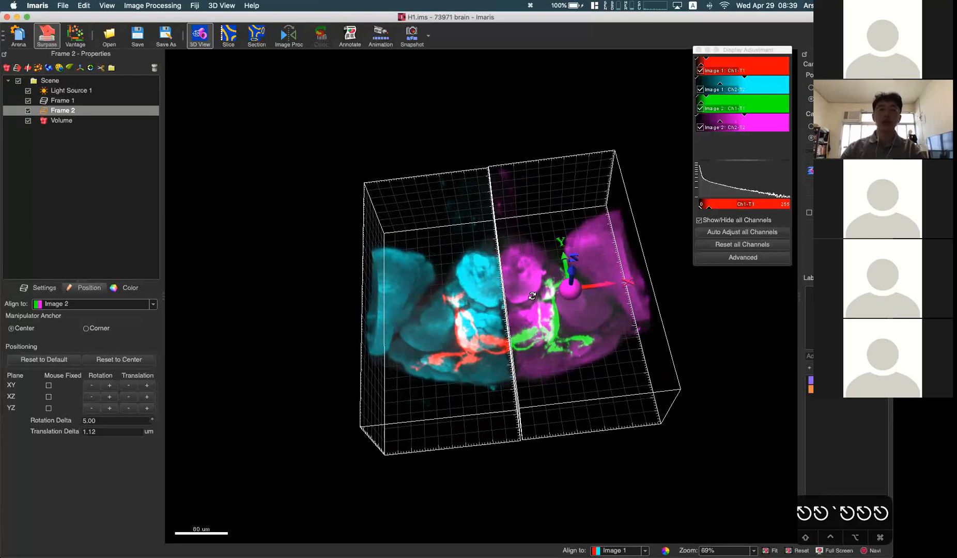
{"action": "mouse_move", "coordinate": [437, 269]}
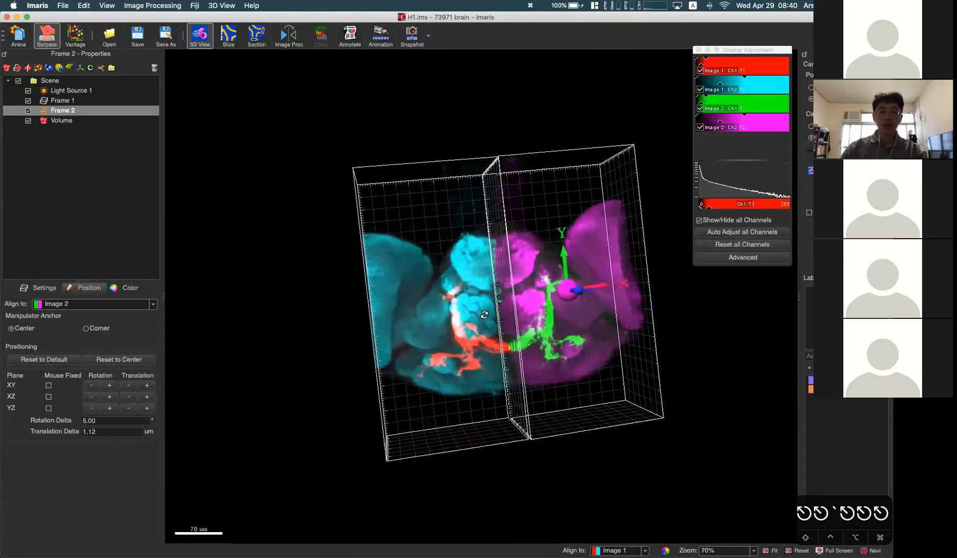
{"action": "left_click", "coordinate": [62, 6]}
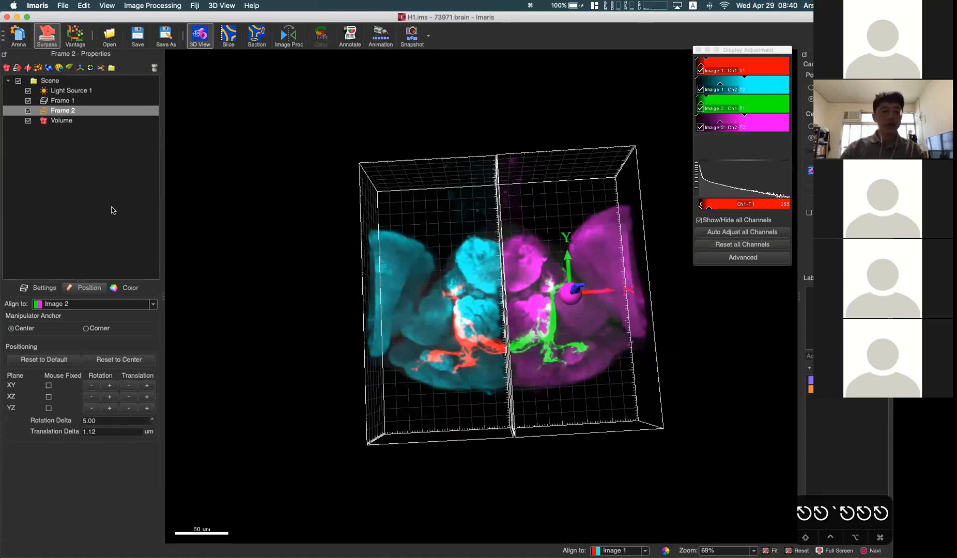
{"action": "left_click", "coordinate": [152, 303]}
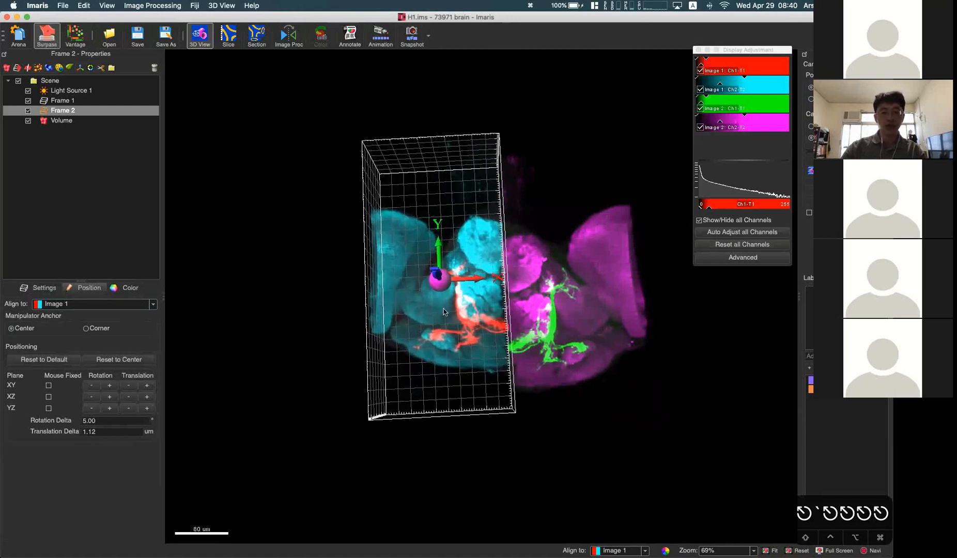
Set the Position tab's Align to dropdown back to Image 2
{"action": "left_click", "coordinate": [152, 304]}
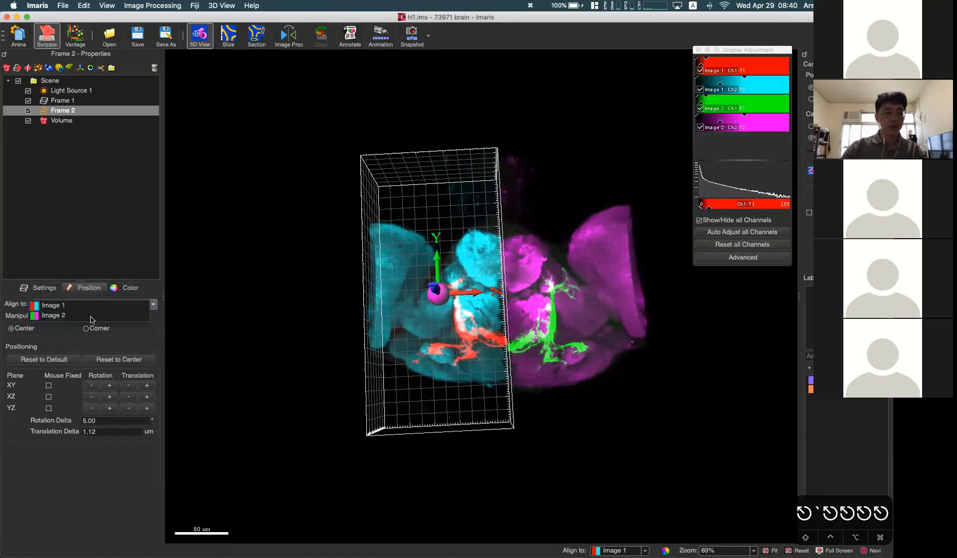
{"action": "left_click", "coordinate": [54, 315]}
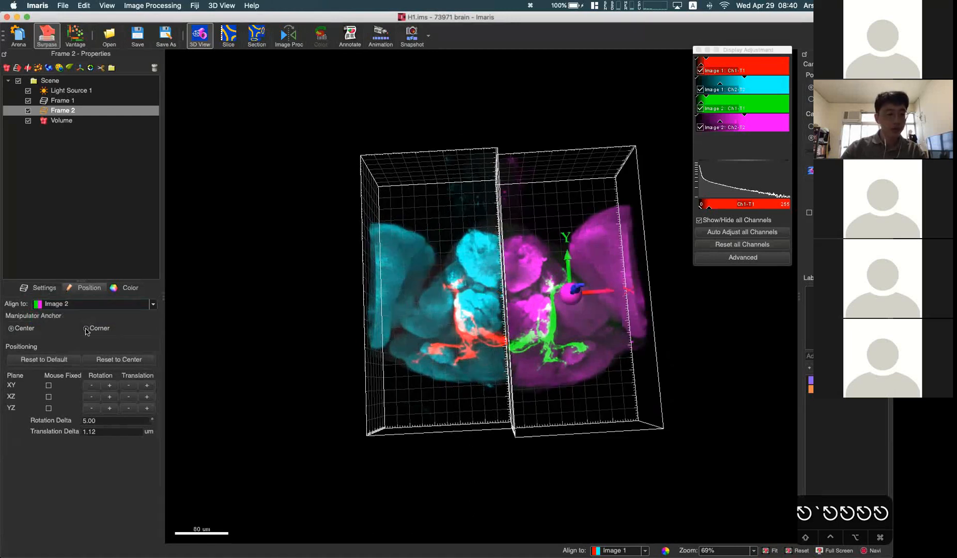
{"action": "left_click", "coordinate": [43, 360]}
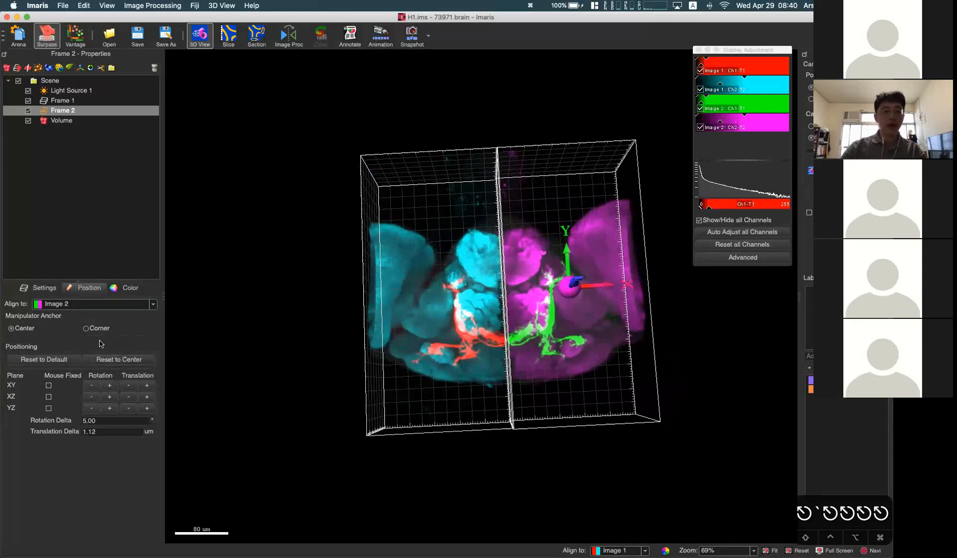
{"action": "mouse_move", "coordinate": [247, 312]}
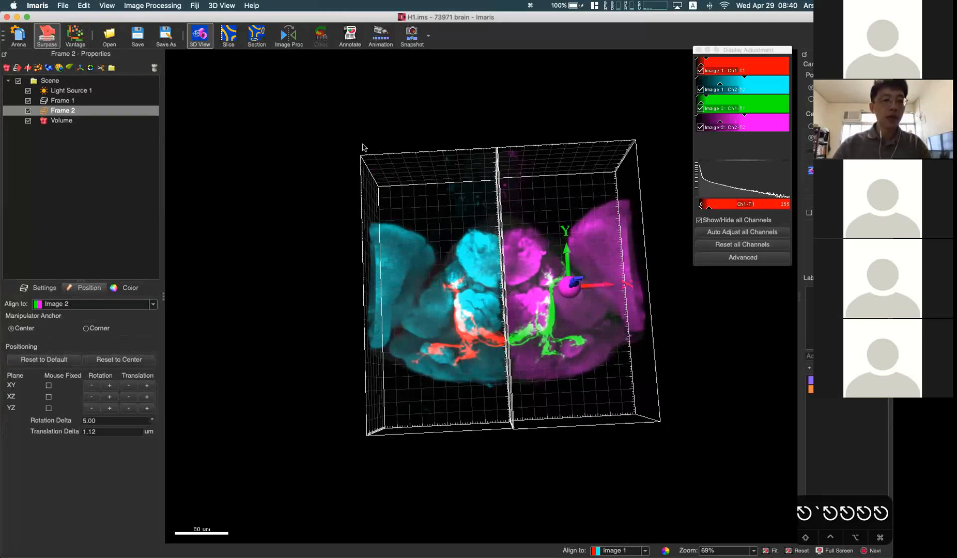
Show Add Image in the File menu, then open the Edit menu
{"action": "left_click", "coordinate": [62, 6]}
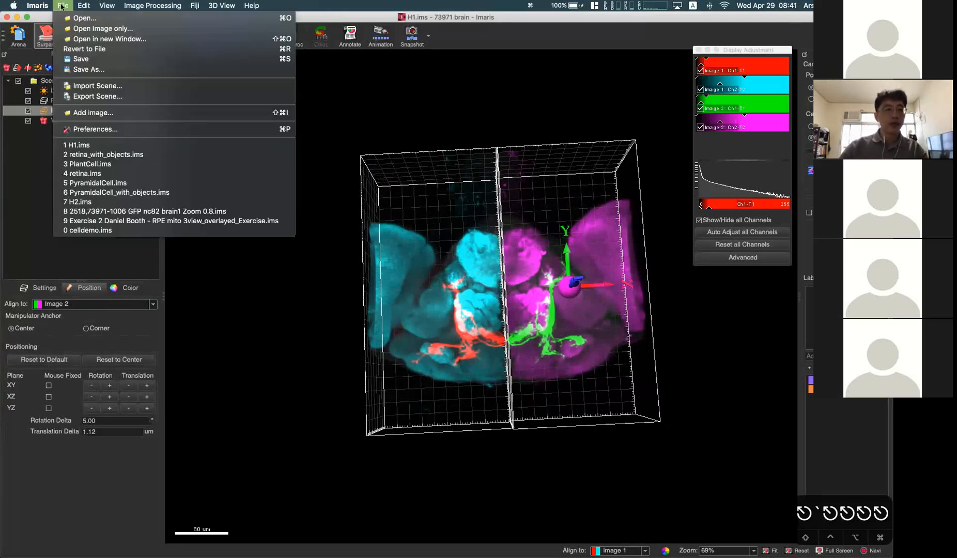
{"action": "mouse_move", "coordinate": [92, 113]}
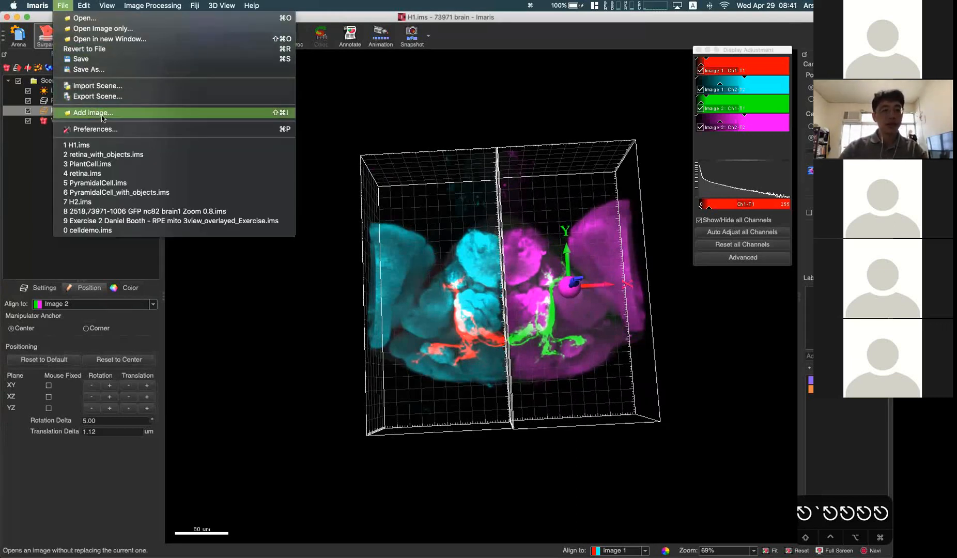
{"action": "mouse_move", "coordinate": [84, 97]}
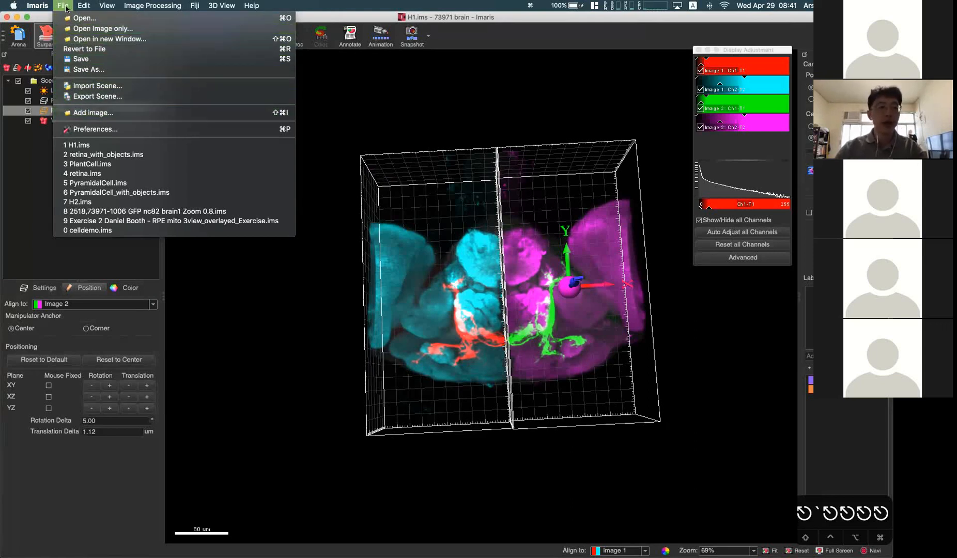
{"action": "left_click", "coordinate": [84, 6]}
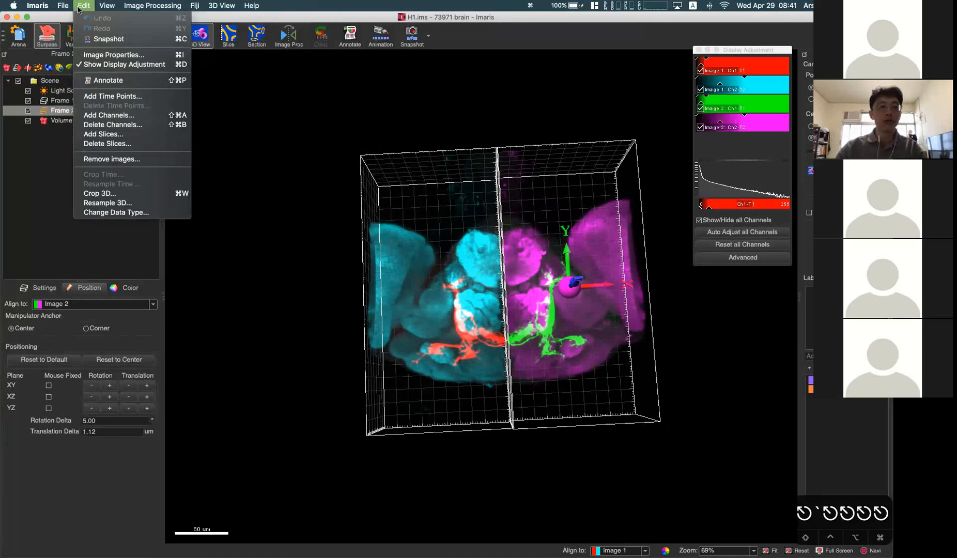
{"action": "mouse_move", "coordinate": [111, 158]}
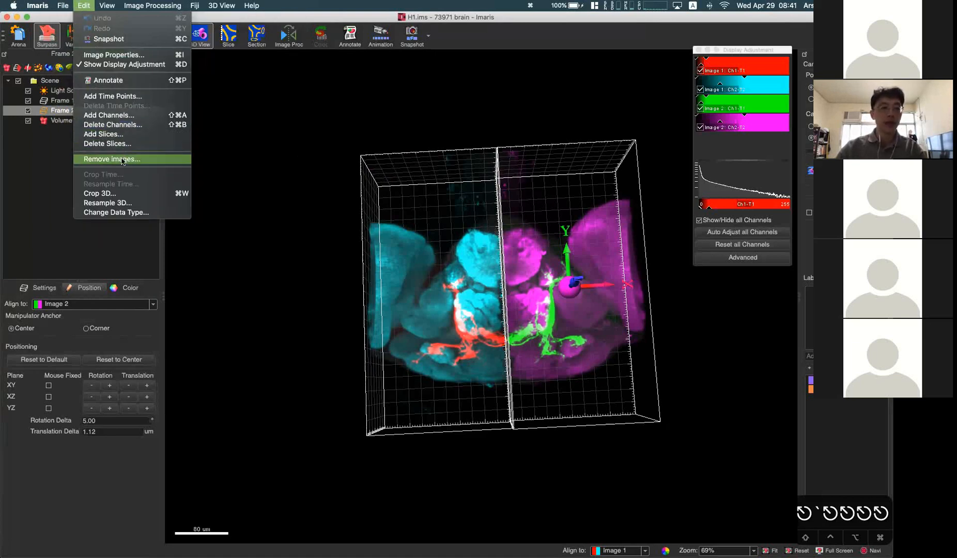
Preview Remove Images without removing either image, then return to the Arena library
{"action": "left_click", "coordinate": [111, 158]}
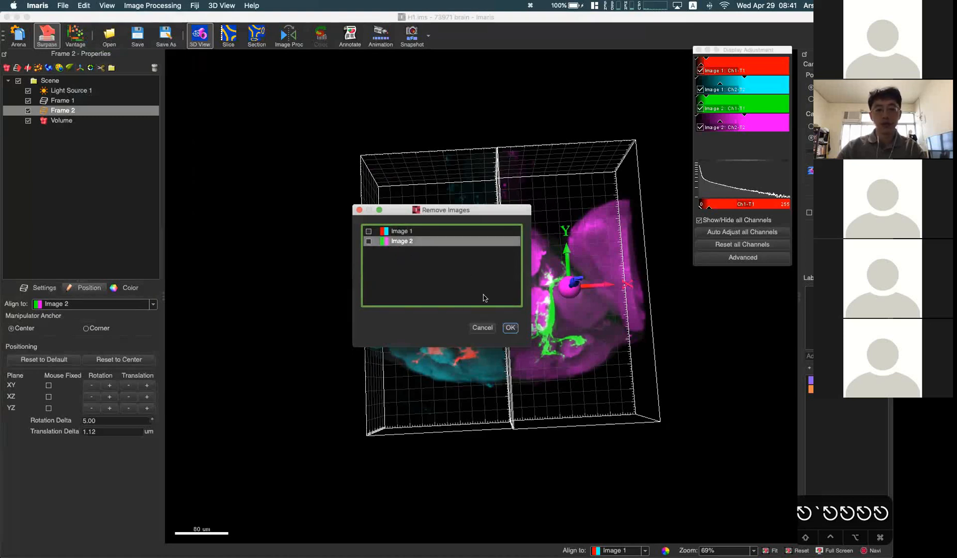
{"action": "left_click", "coordinate": [83, 5]}
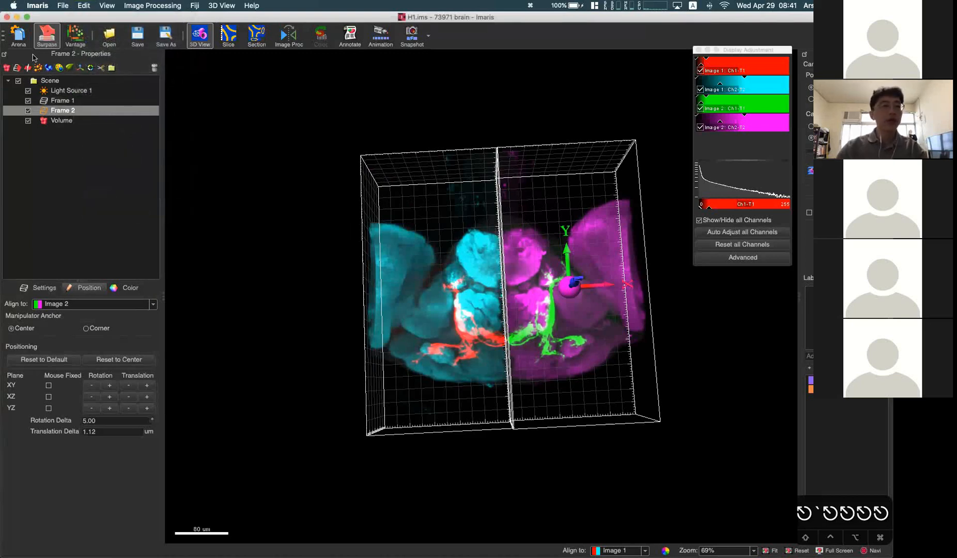
{"action": "left_click", "coordinate": [18, 36]}
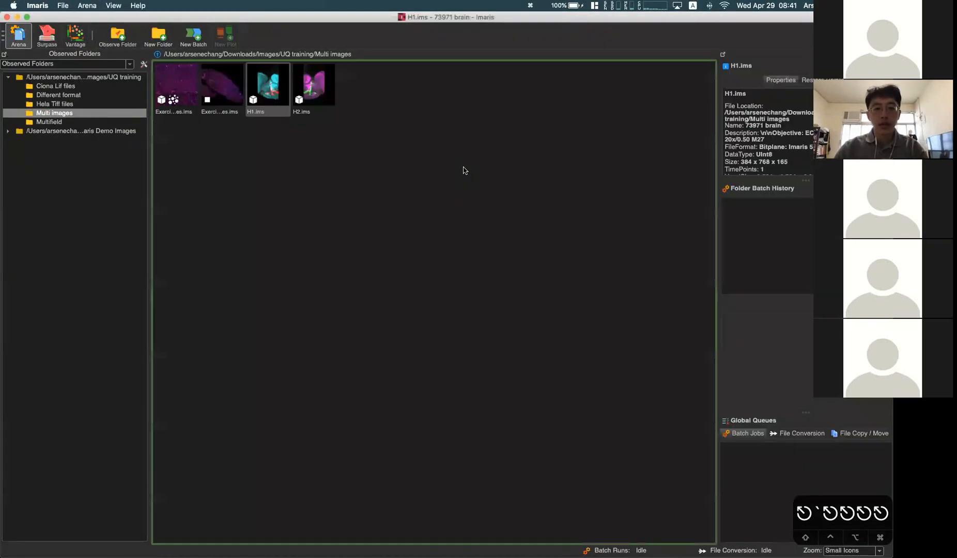
Open the Exercise 2 low-res embryo file, then the Exercise 1 high-res z-stack
{"action": "left_click", "coordinate": [222, 85]}
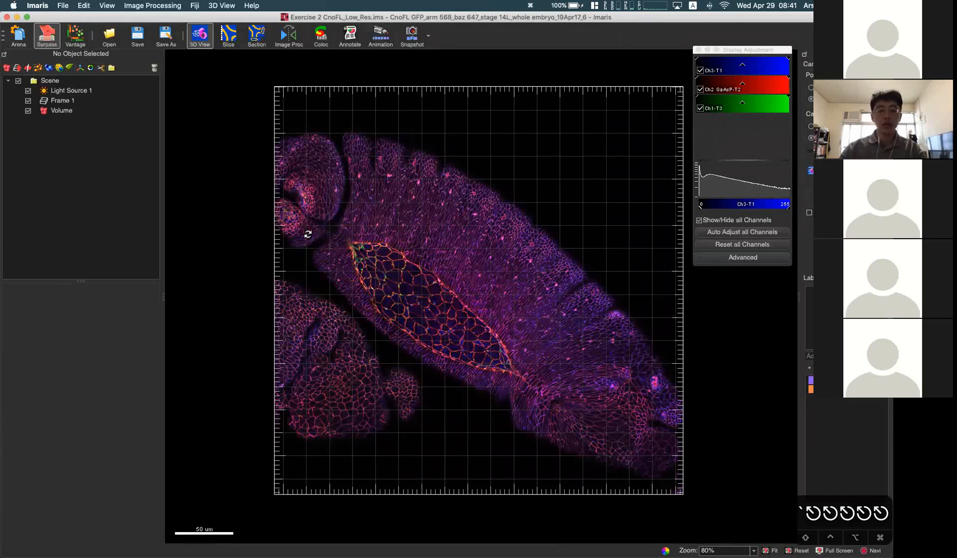
{"action": "mouse_move", "coordinate": [300, 152]}
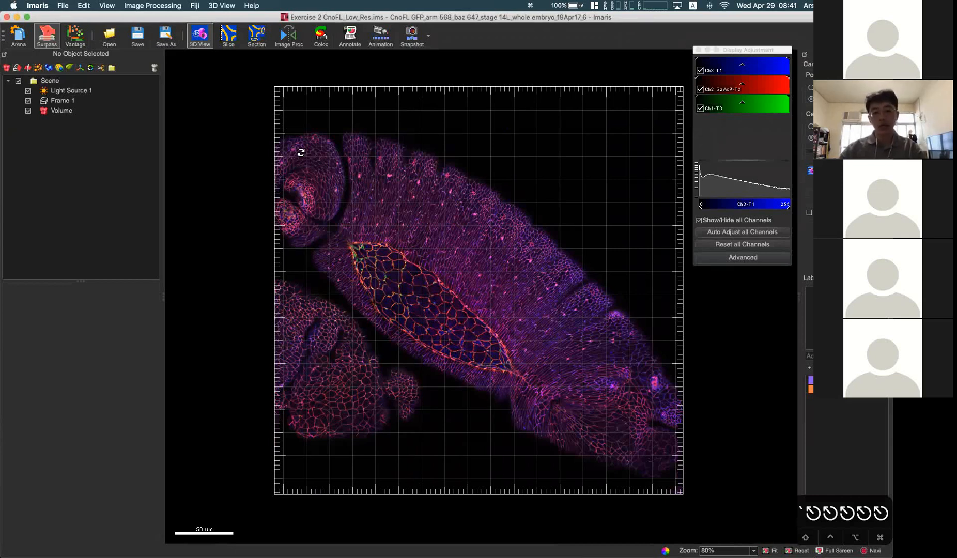
{"action": "mouse_move", "coordinate": [302, 133]}
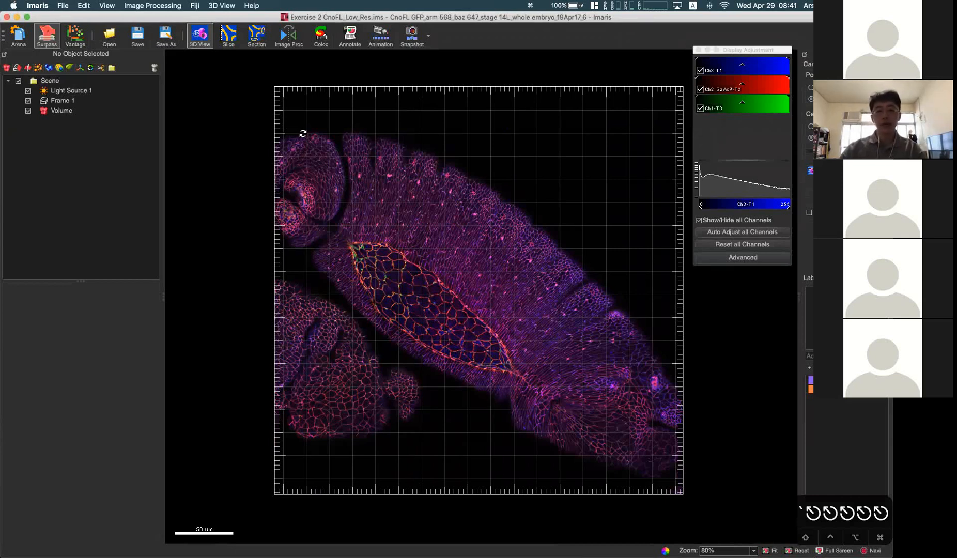
{"action": "mouse_move", "coordinate": [239, 355]}
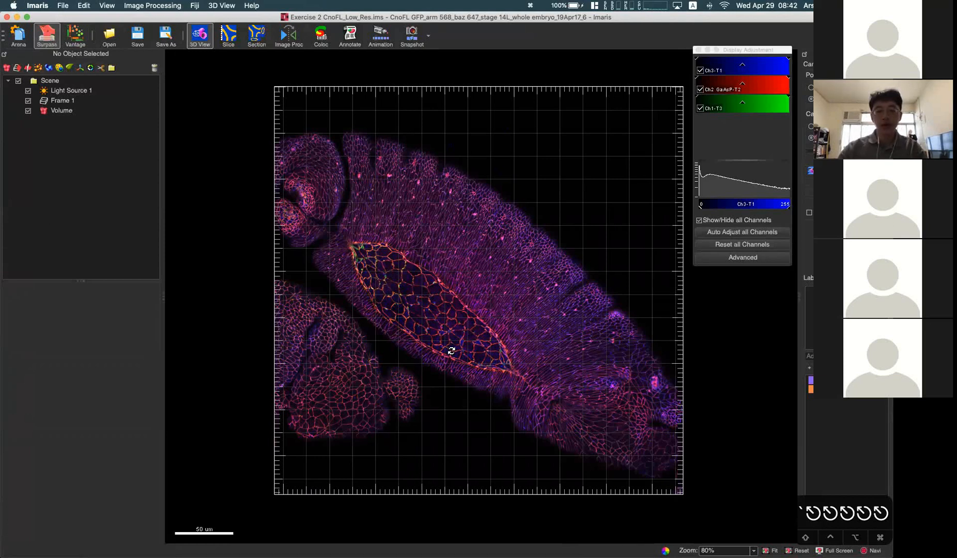
{"action": "mouse_move", "coordinate": [381, 250]}
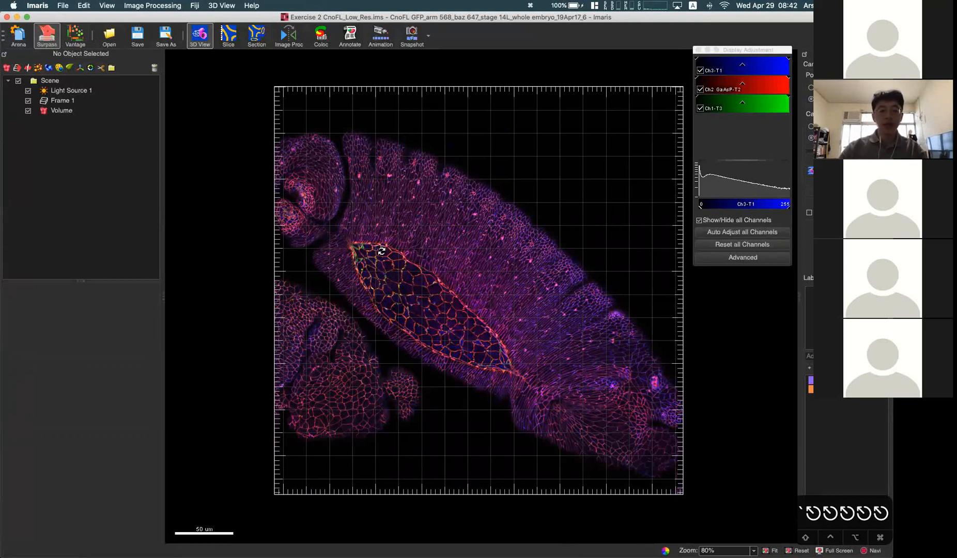
{"action": "left_click", "coordinate": [18, 36]}
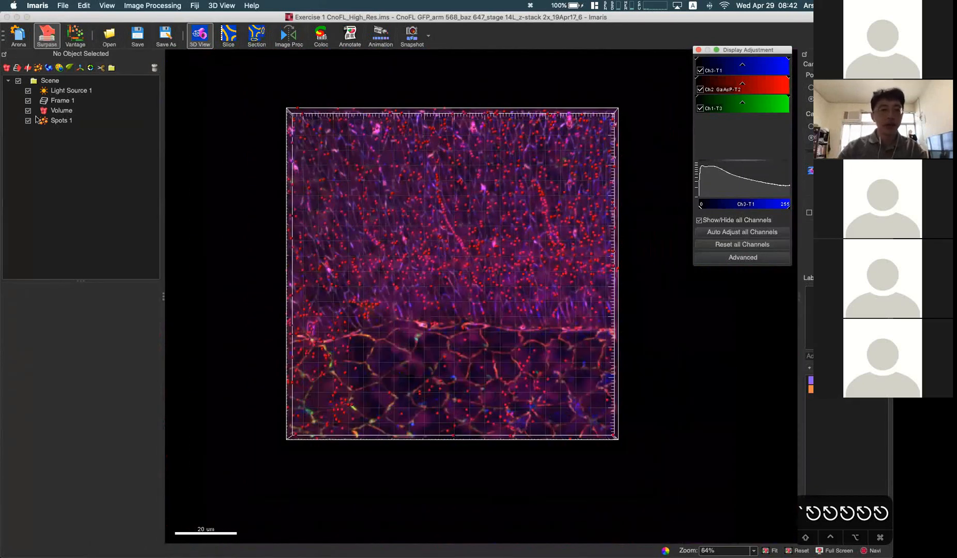
Select the high-res volume to show its MIP rendering settings, then open the File menu
{"action": "left_click", "coordinate": [61, 110]}
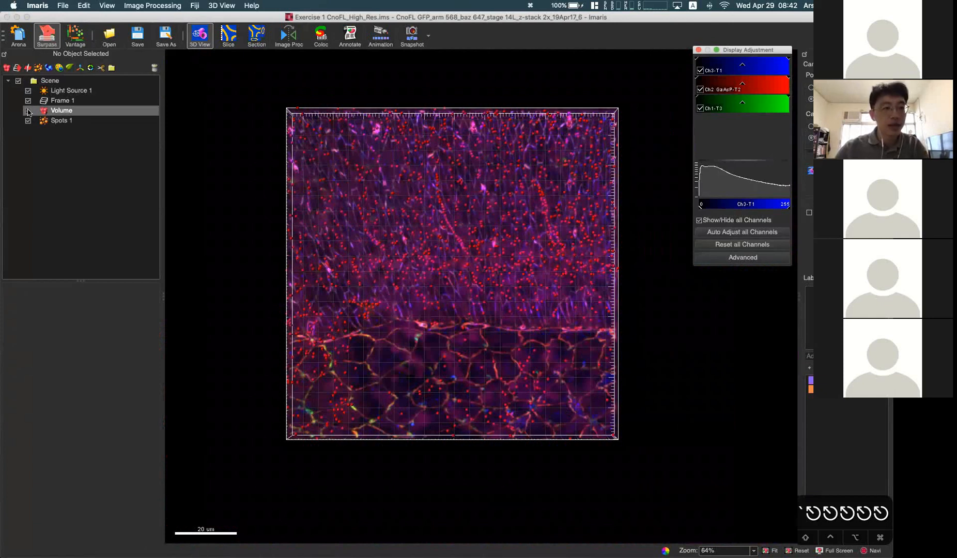
{"action": "left_click", "coordinate": [61, 111]}
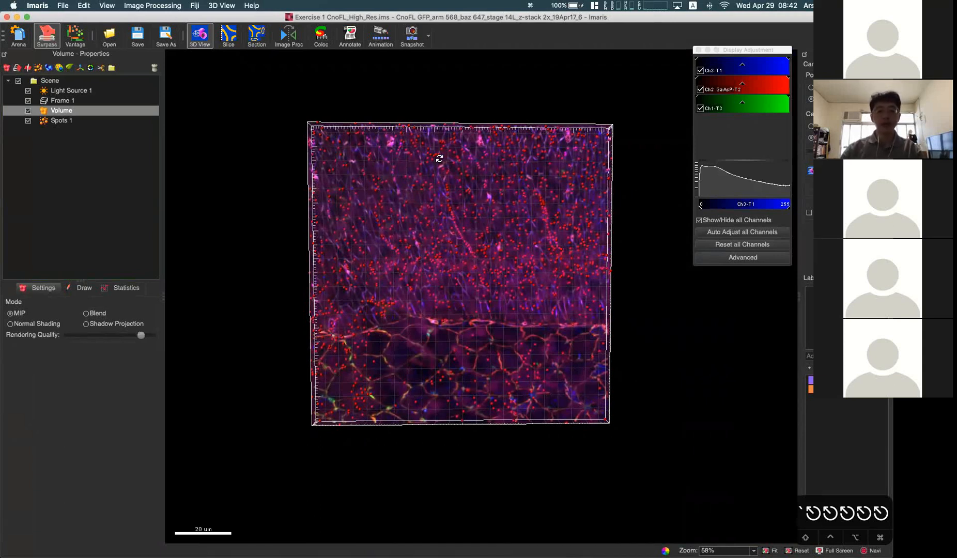
{"action": "scroll", "scroll_direction": "down", "scroll_amount": 3}
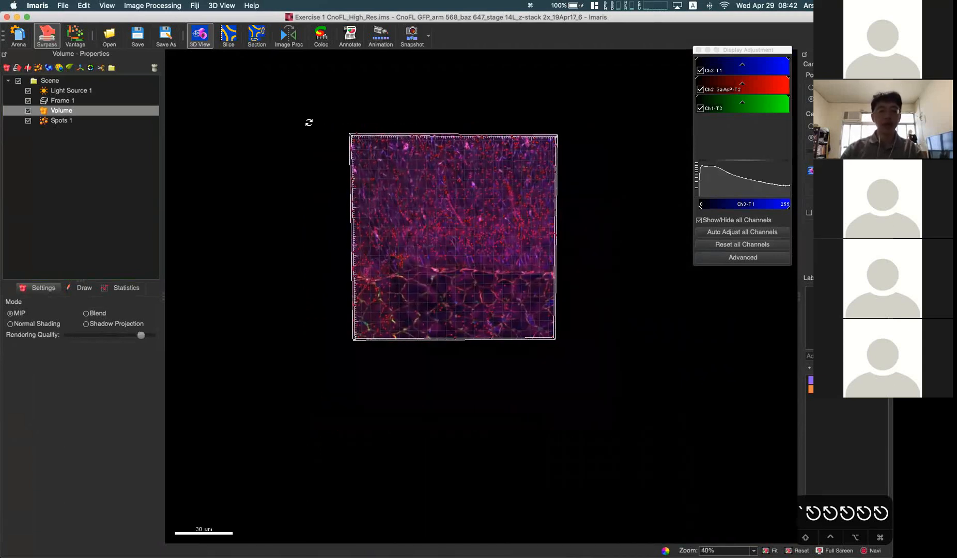
{"action": "left_click", "coordinate": [62, 5]}
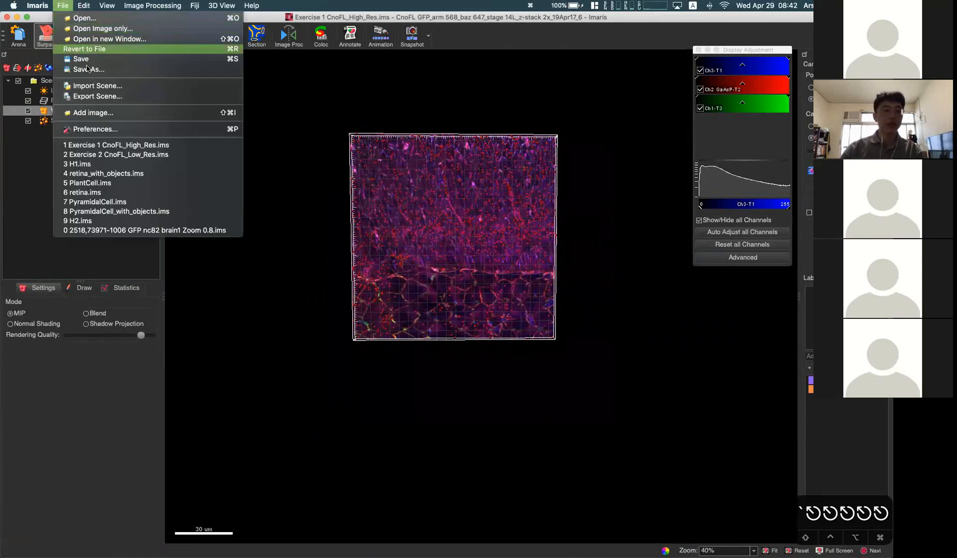
{"action": "mouse_move", "coordinate": [427, 147]}
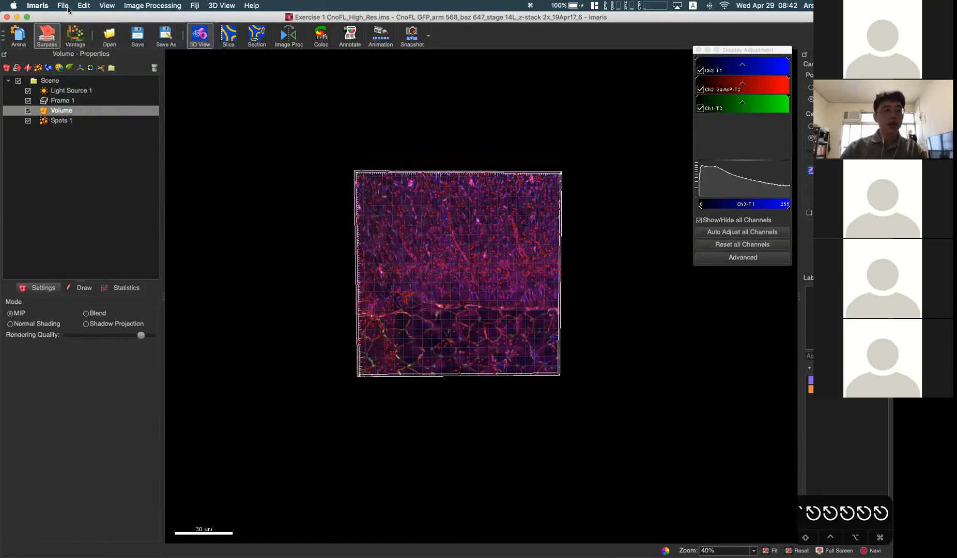
{"action": "left_click", "coordinate": [62, 5]}
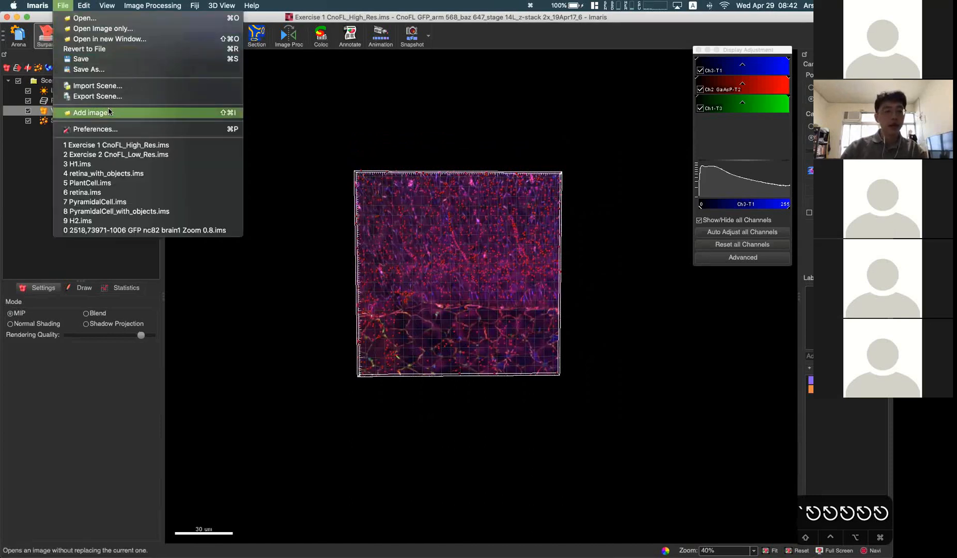
Add Exercise 2 CnoFL_Low_Res.ims into the high-res scene as a second frame
{"action": "left_click", "coordinate": [92, 112]}
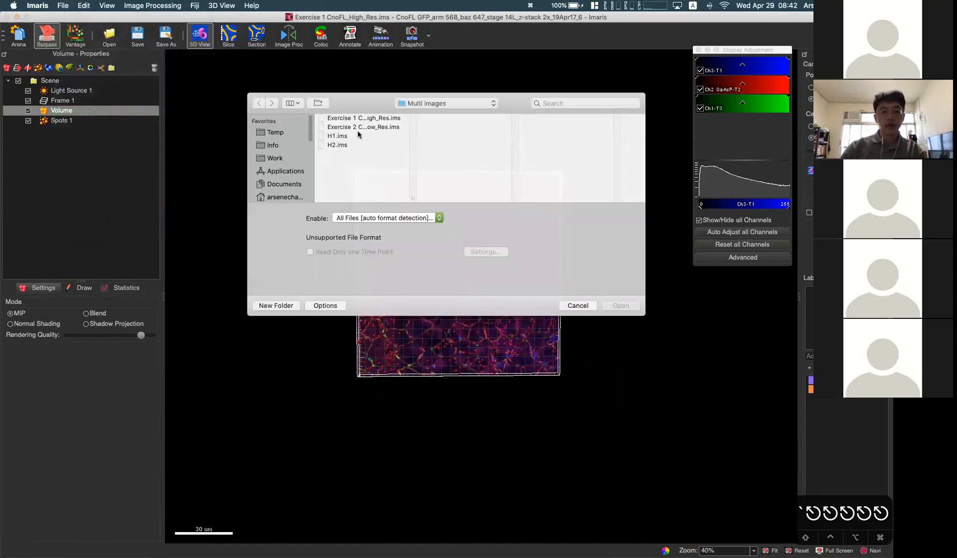
{"action": "left_click", "coordinate": [363, 127]}
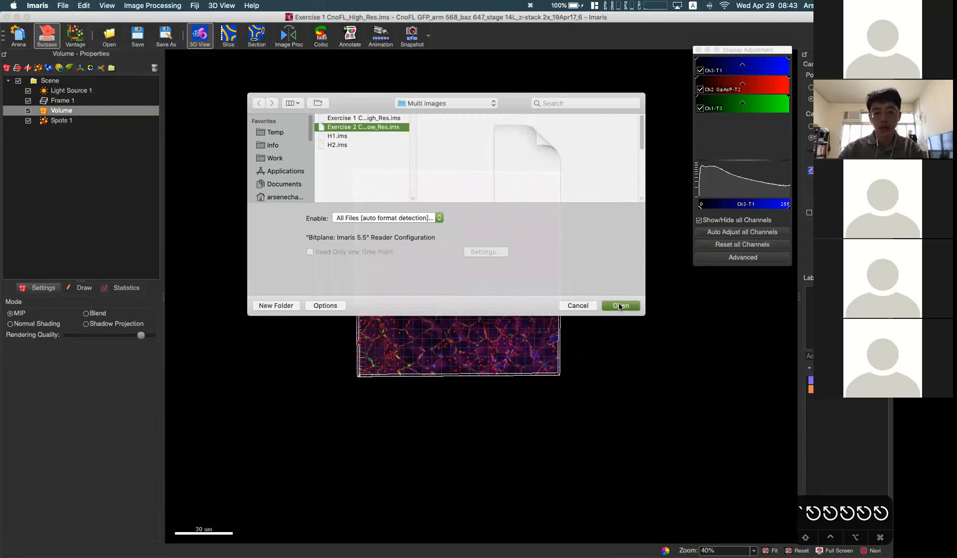
{"action": "left_click", "coordinate": [620, 305]}
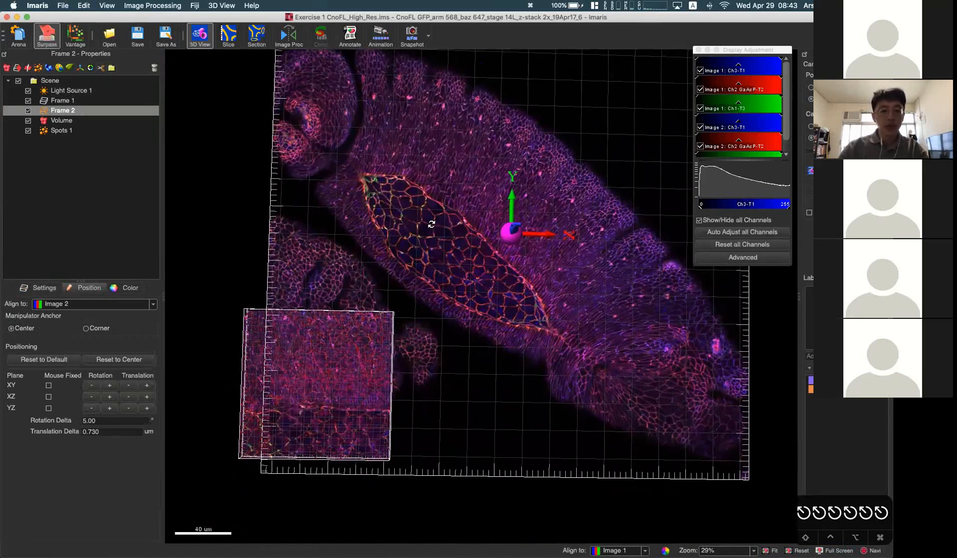
{"action": "left_click", "coordinate": [152, 304]}
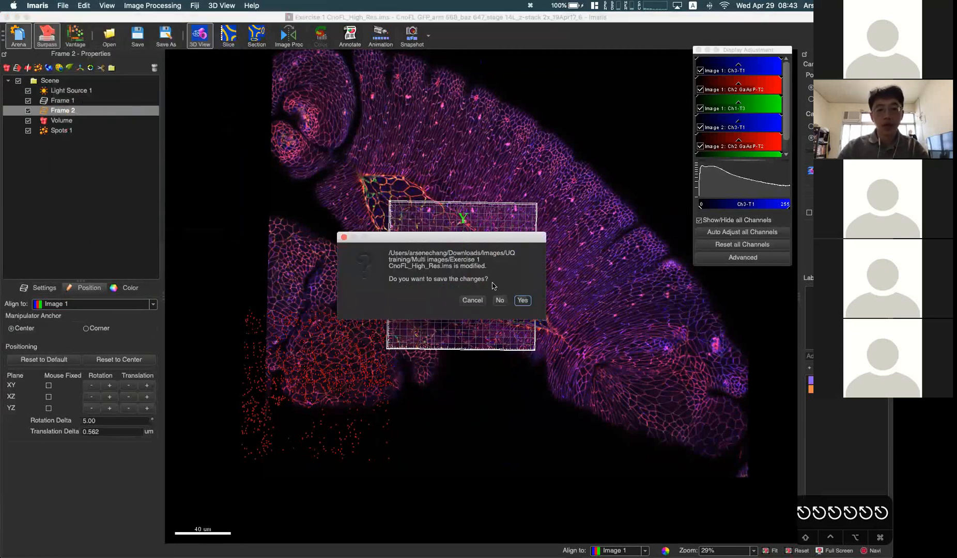
Discard the unsaved high-res changes and start adding an image via File > Add image
{"action": "left_click", "coordinate": [499, 299]}
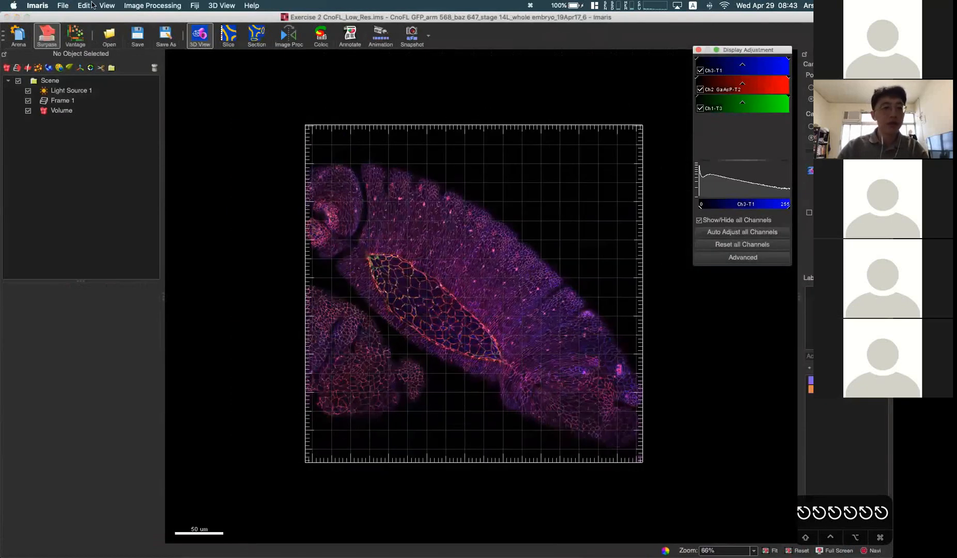
{"action": "left_click", "coordinate": [62, 5]}
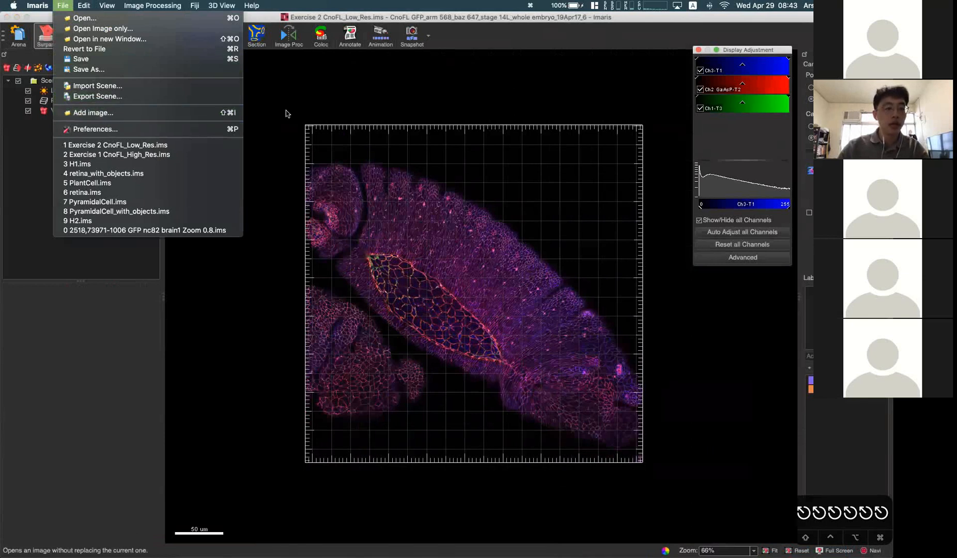
{"action": "left_click", "coordinate": [85, 17]}
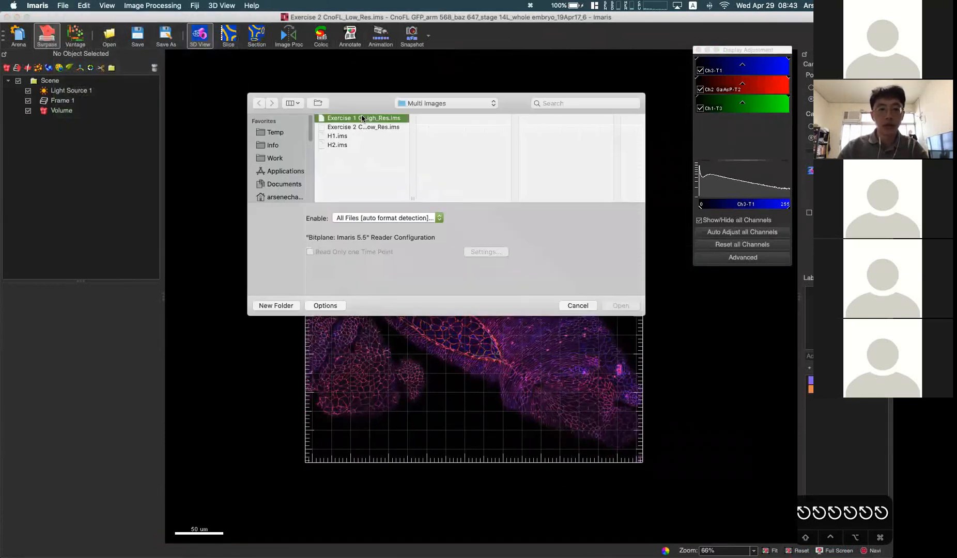
Select Exercise 1 CnoFL_High_Res.ims as the image to add to the scene
{"action": "left_click", "coordinate": [620, 306]}
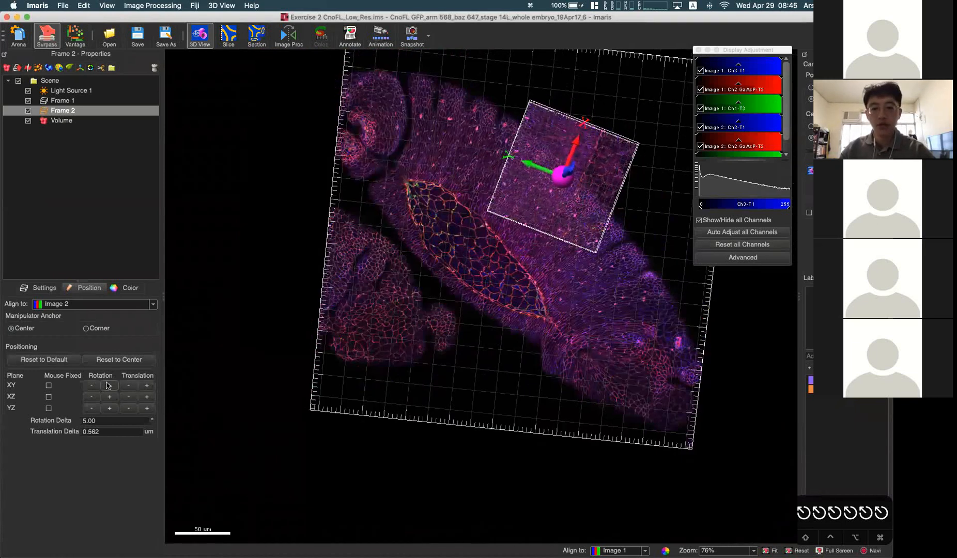
Rotate the high-res stack two steps in XY and zoom in over the embryo
{"action": "left_click", "coordinate": [91, 385]}
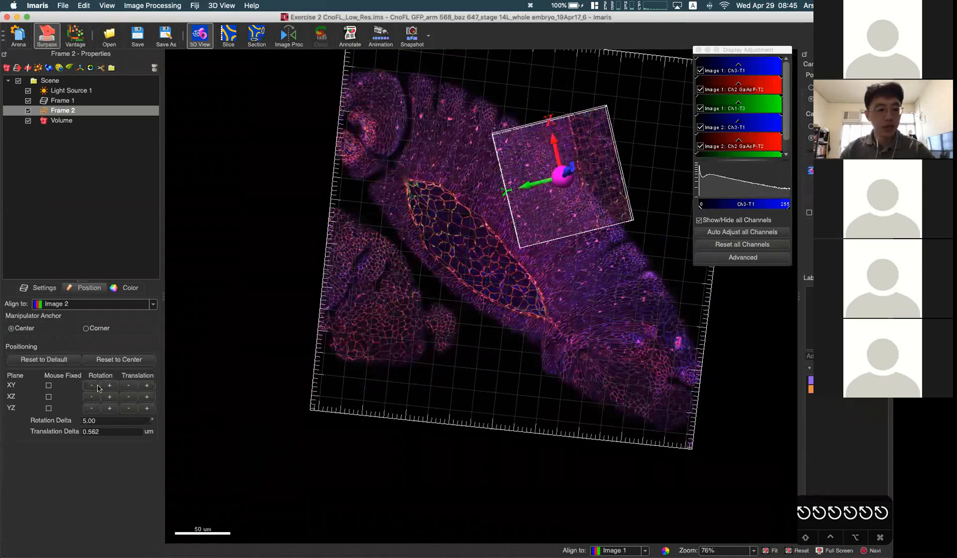
{"action": "left_click", "coordinate": [91, 385]}
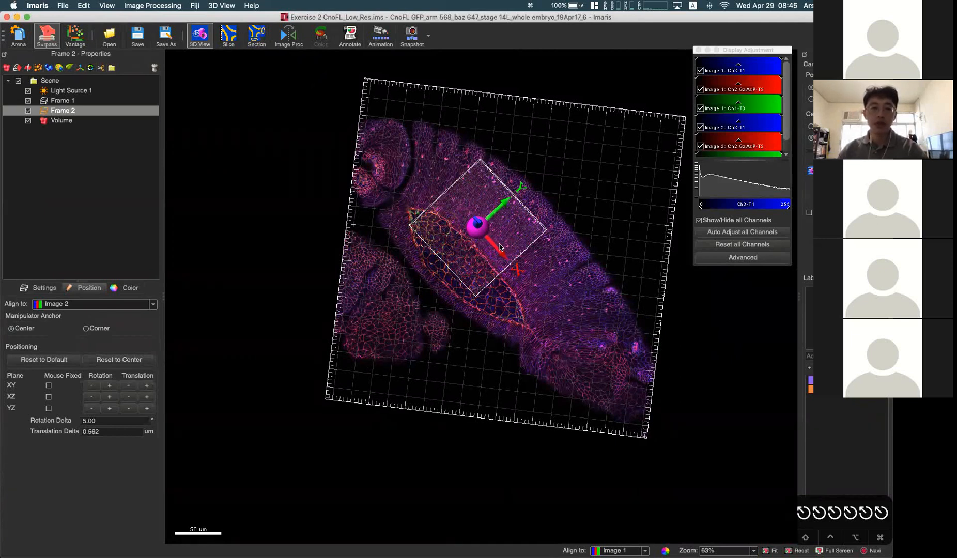
{"action": "mouse_move", "coordinate": [479, 276]}
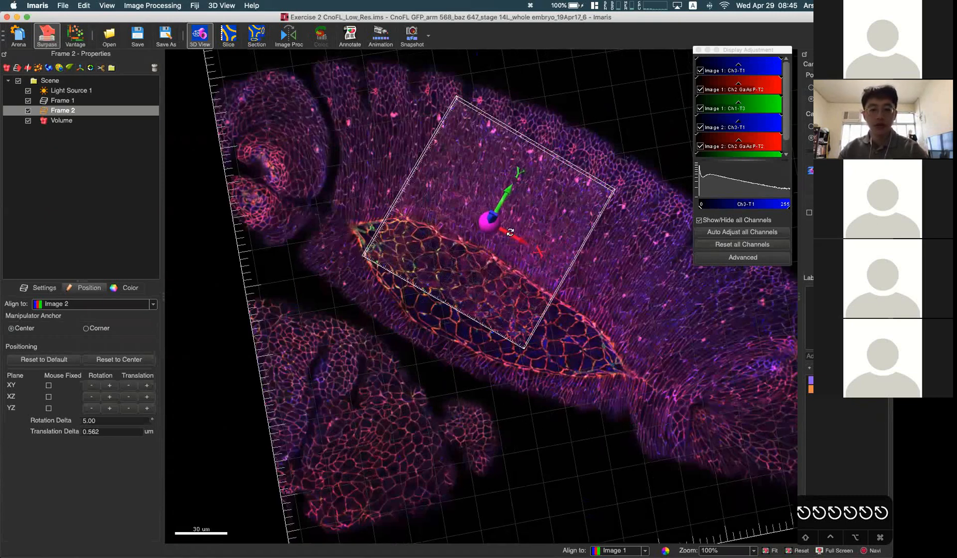
{"action": "scroll", "scroll_direction": "up", "scroll_amount": 3}
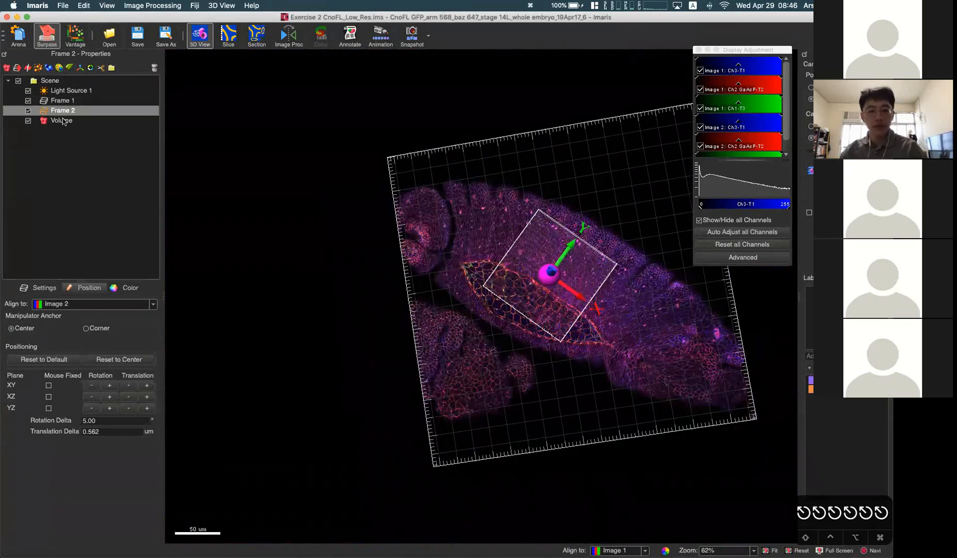
{"action": "left_click", "coordinate": [61, 120]}
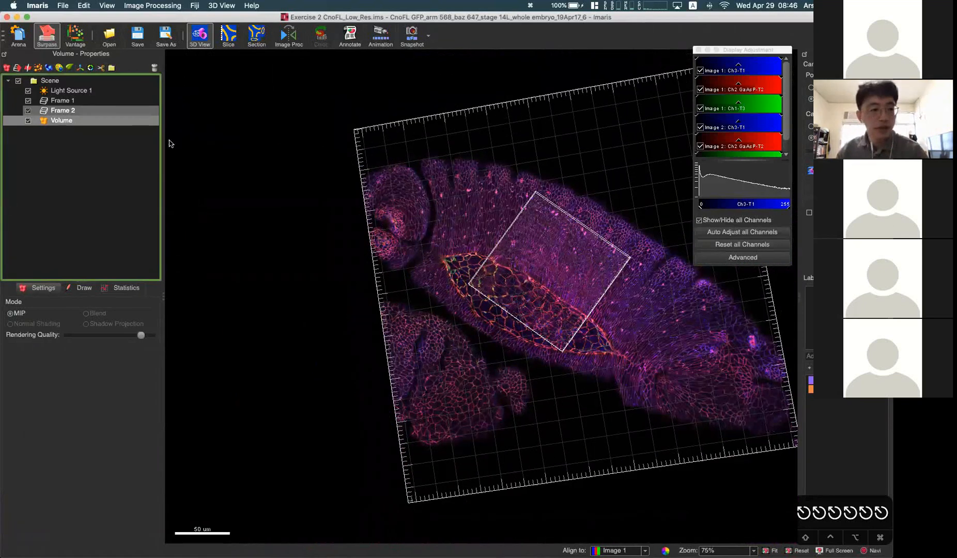
{"action": "left_click", "coordinate": [63, 110]}
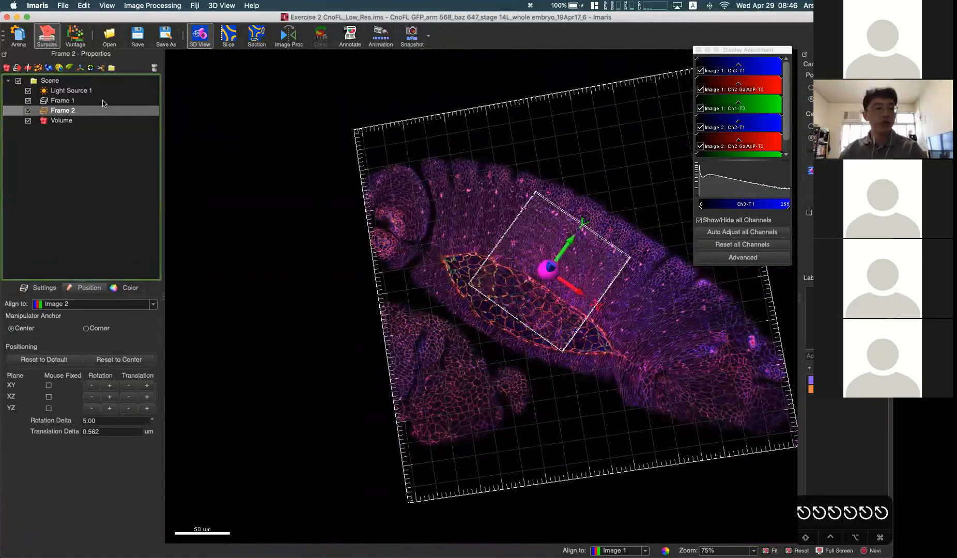
{"action": "left_click", "coordinate": [61, 121]}
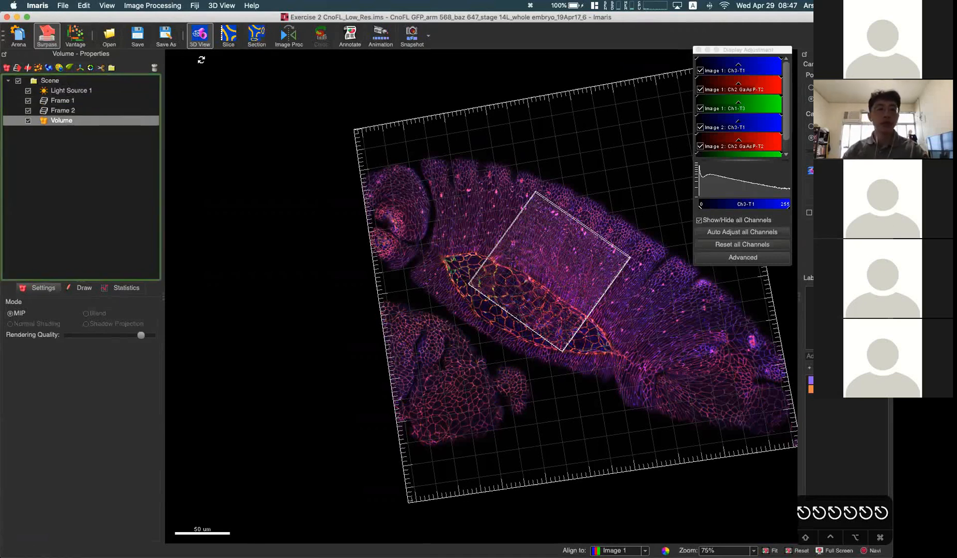
{"action": "left_click", "coordinate": [62, 5]}
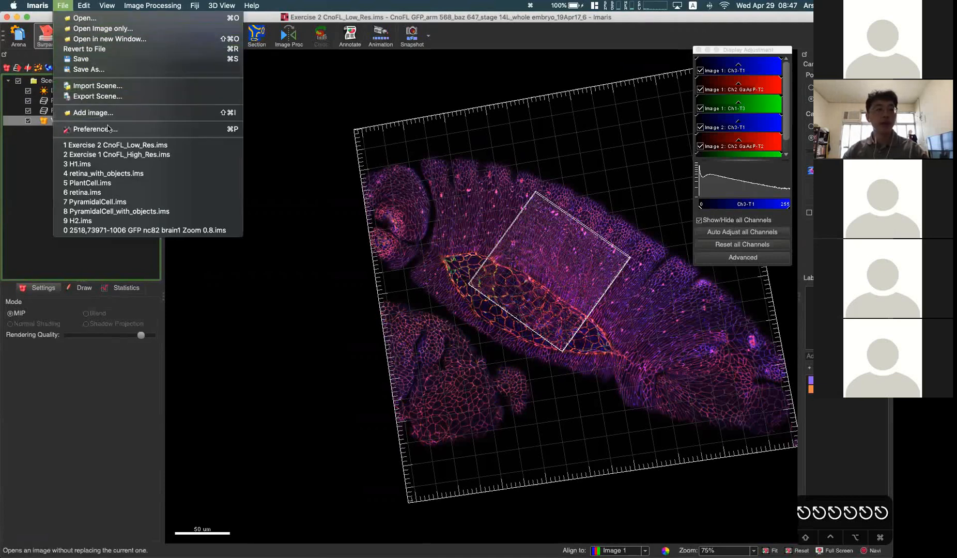
{"action": "left_click", "coordinate": [84, 6]}
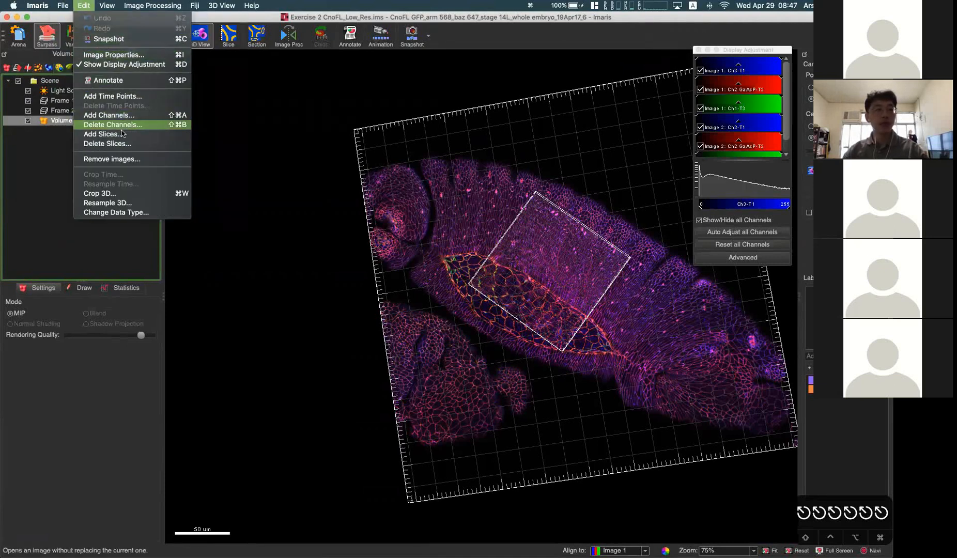
{"action": "mouse_move", "coordinate": [111, 159]}
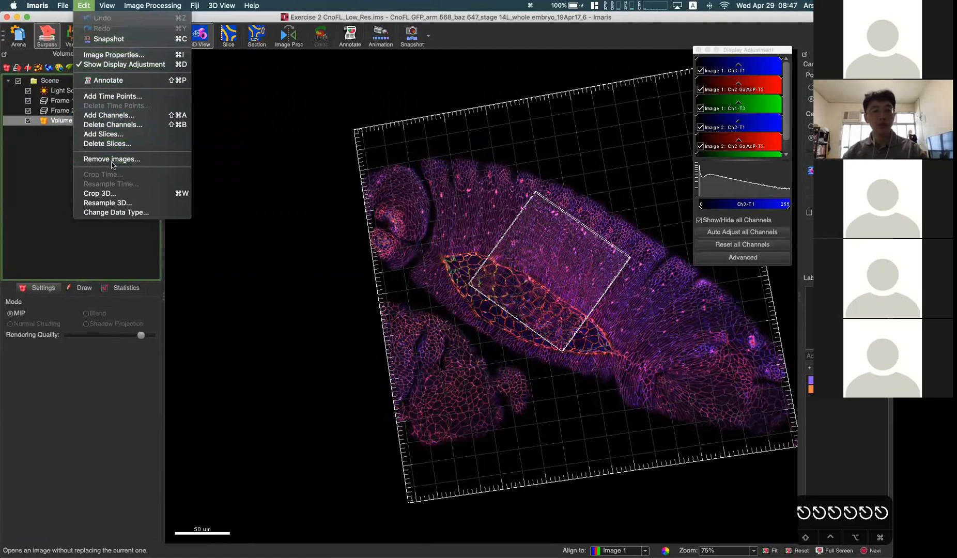
{"action": "mouse_move", "coordinate": [103, 134]}
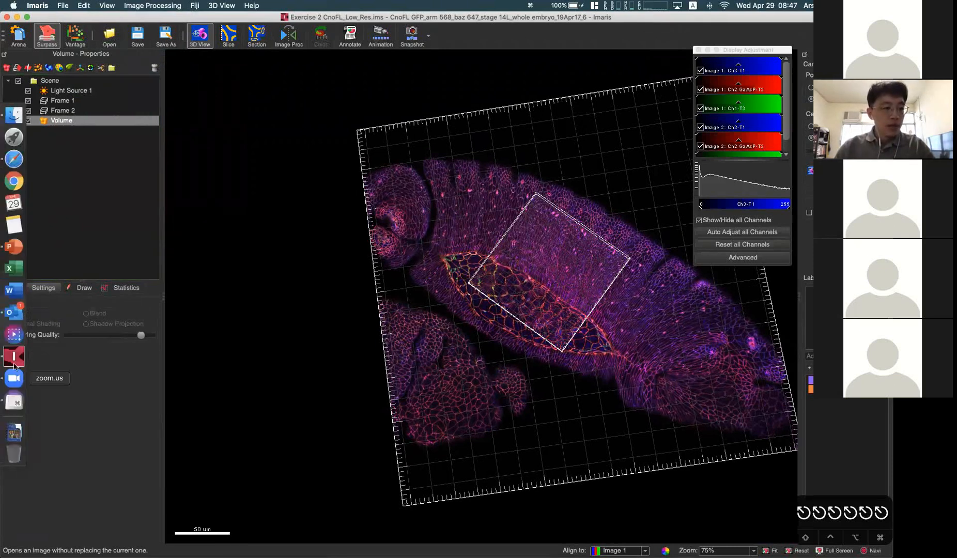
{"action": "mouse_move", "coordinate": [13, 301]}
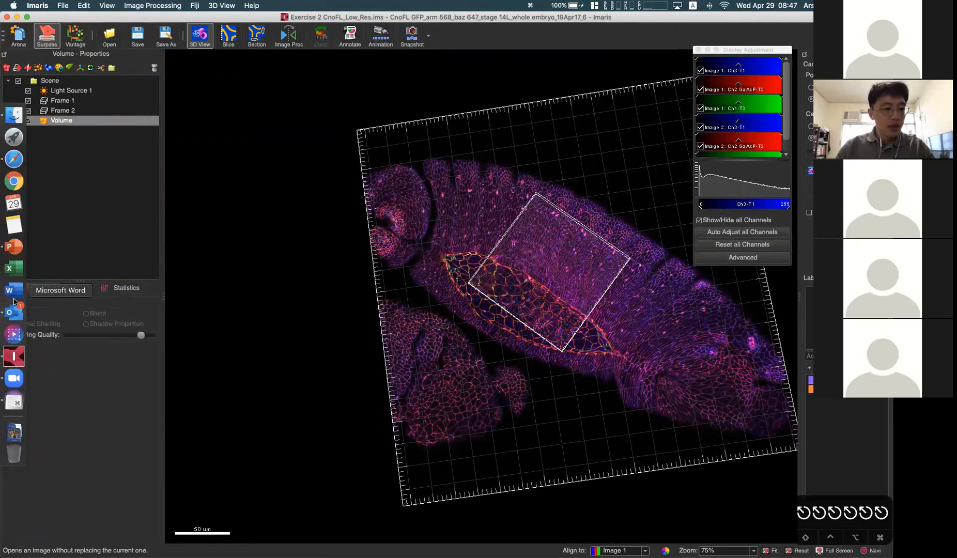
{"action": "left_click", "coordinate": [13, 247]}
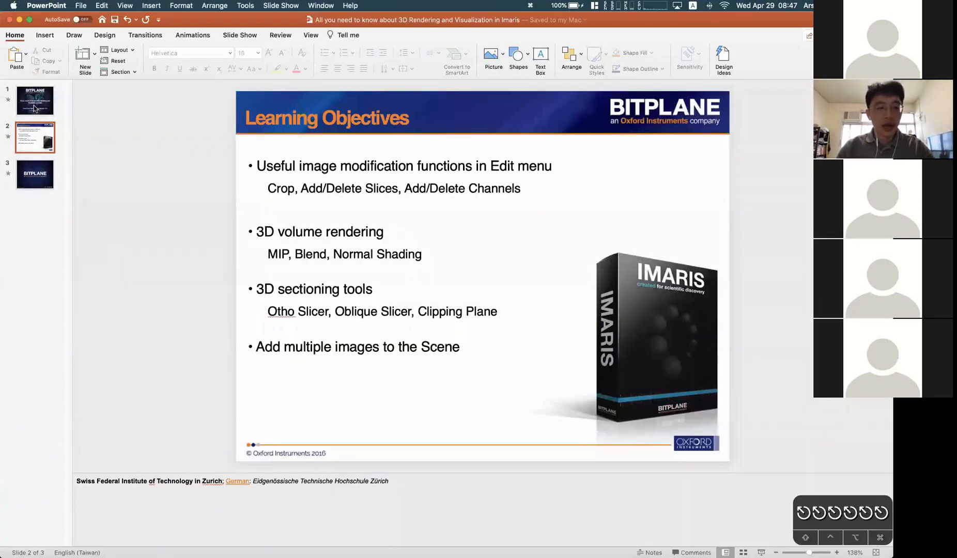
Select the slide 1 thumbnail to show the Imaris 3D rendering title slide
{"action": "left_click", "coordinate": [34, 100]}
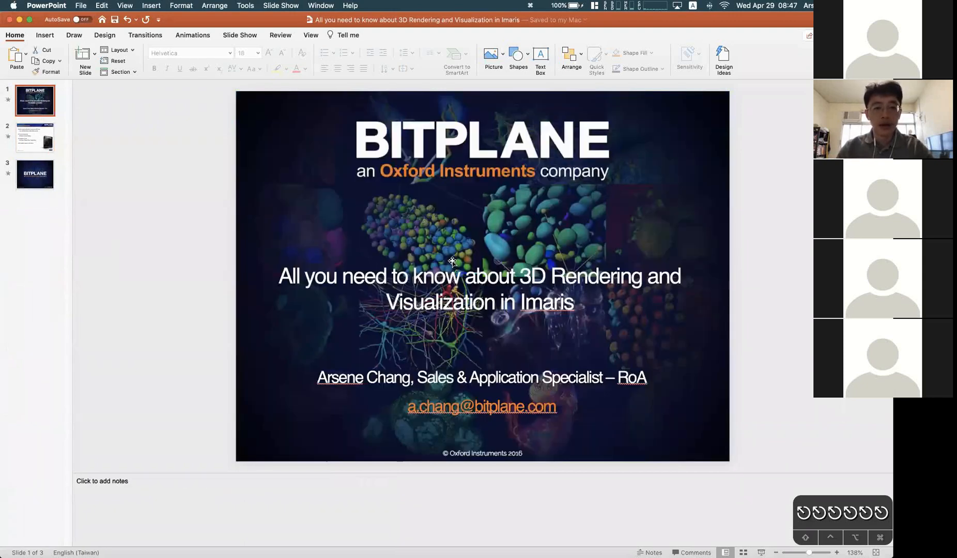
{"action": "mouse_move", "coordinate": [387, 258]}
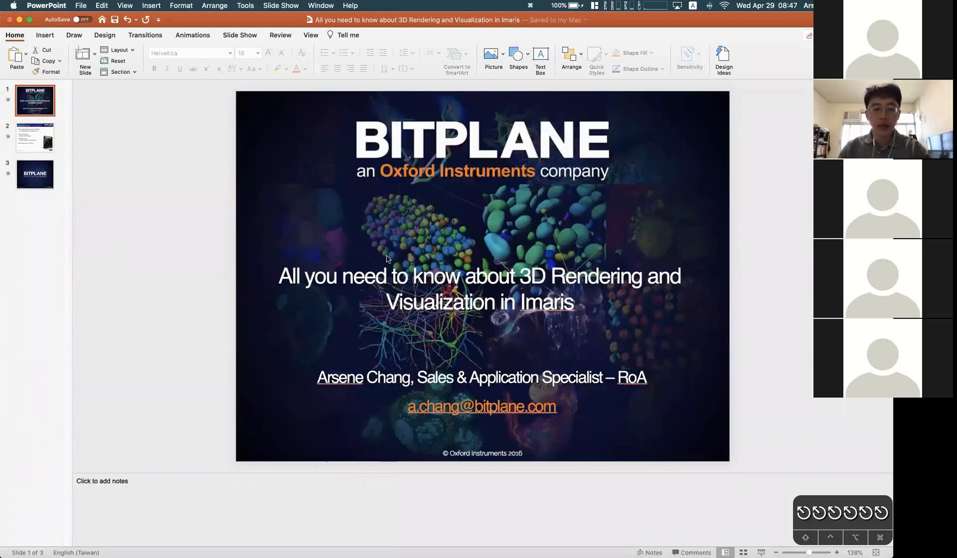